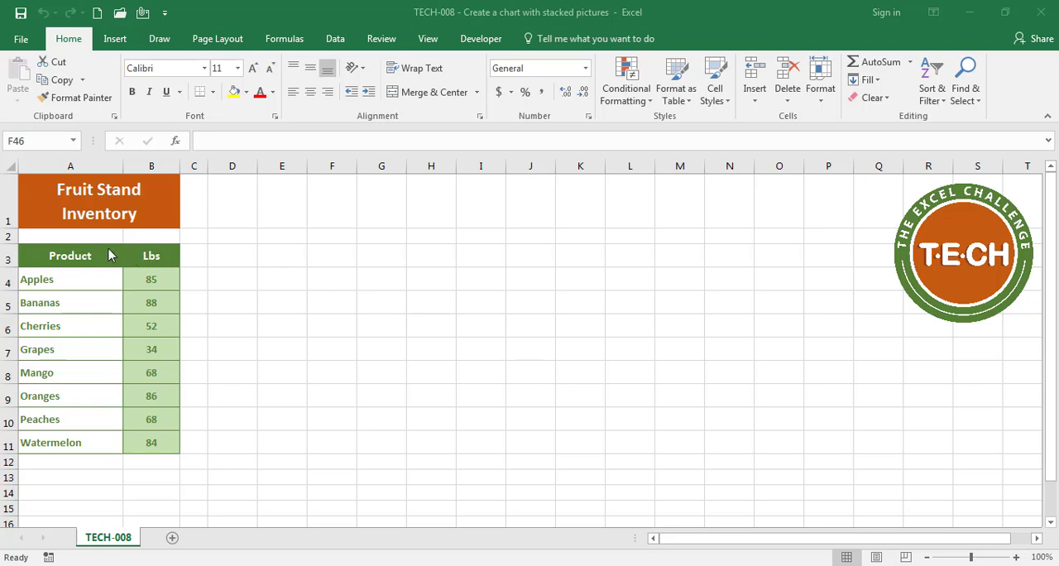
- Insert a clustered column chart from the Product and Lbs table A3:B11
{"action": "left_click", "coordinate": [70, 255]}
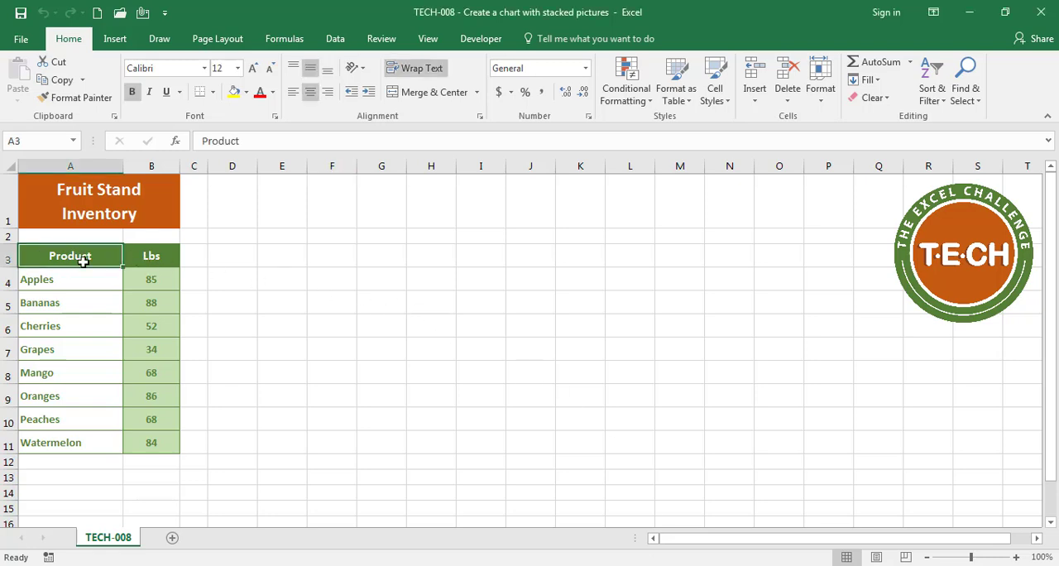
{"action": "left_click_drag", "start_coordinate": [69, 255], "coordinate": [152, 442]}
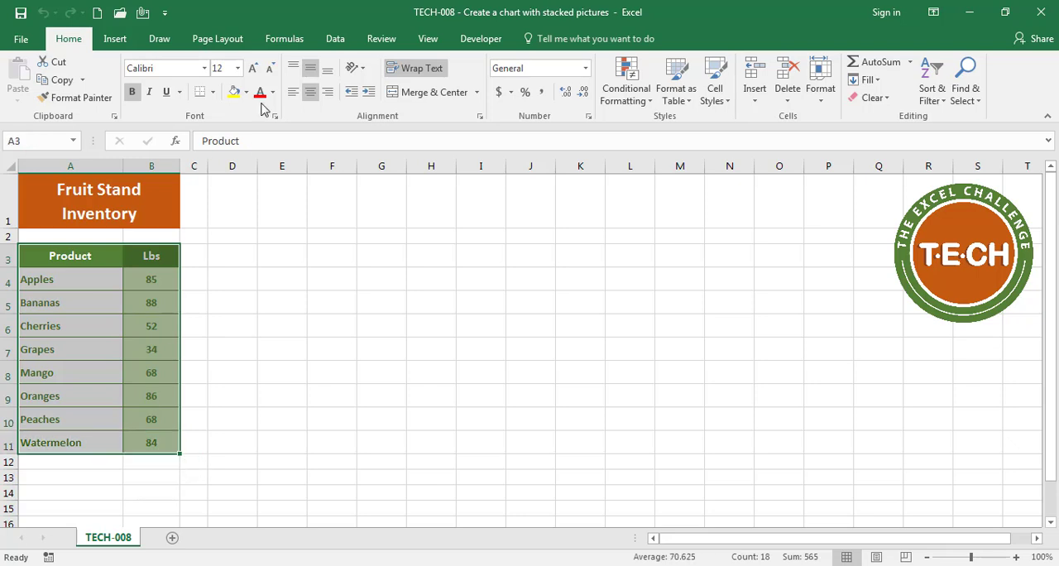
{"action": "left_click", "coordinate": [114, 38]}
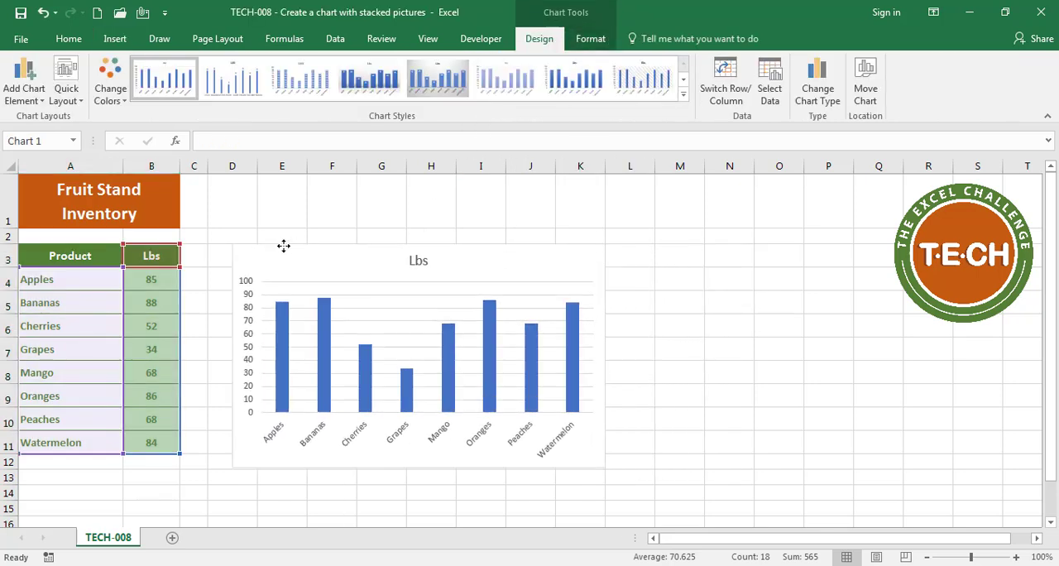
- Enlarge the chart to column O, title it 'Fruit Stand Inventory (Lbs)' and add data labels
{"action": "left_click", "coordinate": [417, 364]}
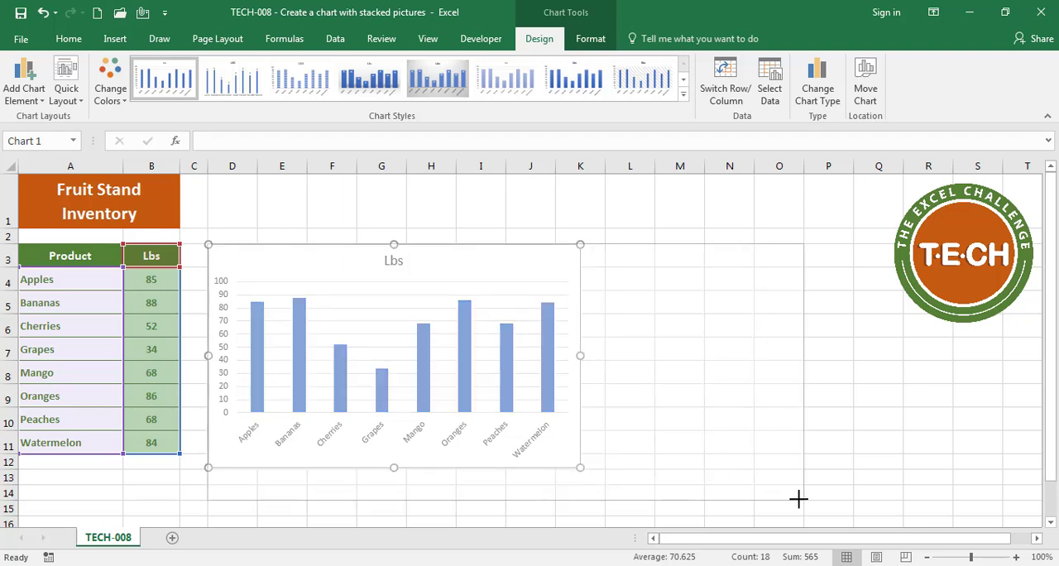
{"action": "left_click_drag", "start_coordinate": [579, 467], "coordinate": [802, 500]}
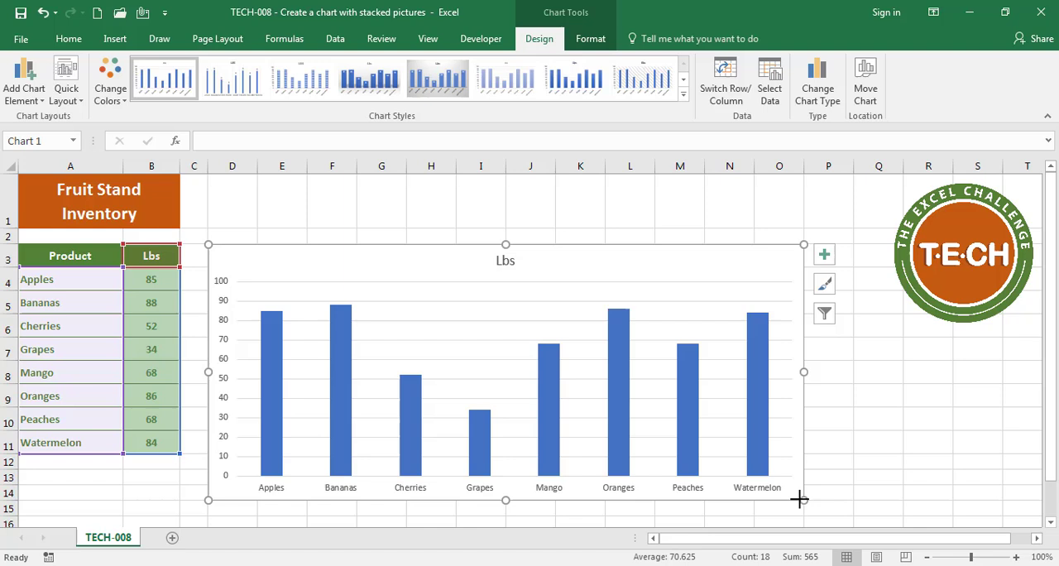
{"action": "mouse_move", "coordinate": [506, 261]}
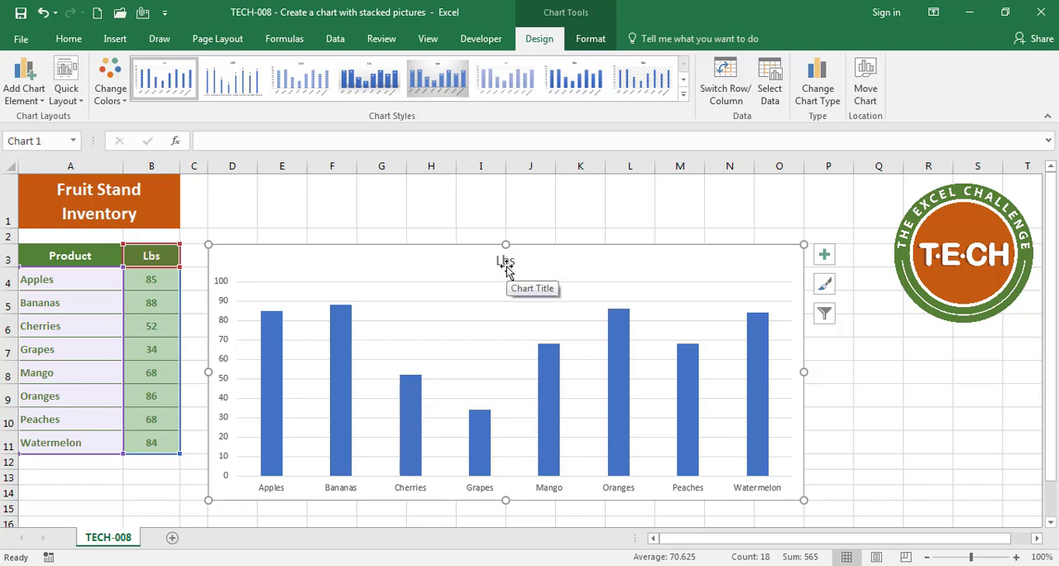
{"action": "type", "text": "Fruit Stand Inventory (Lbs)"}
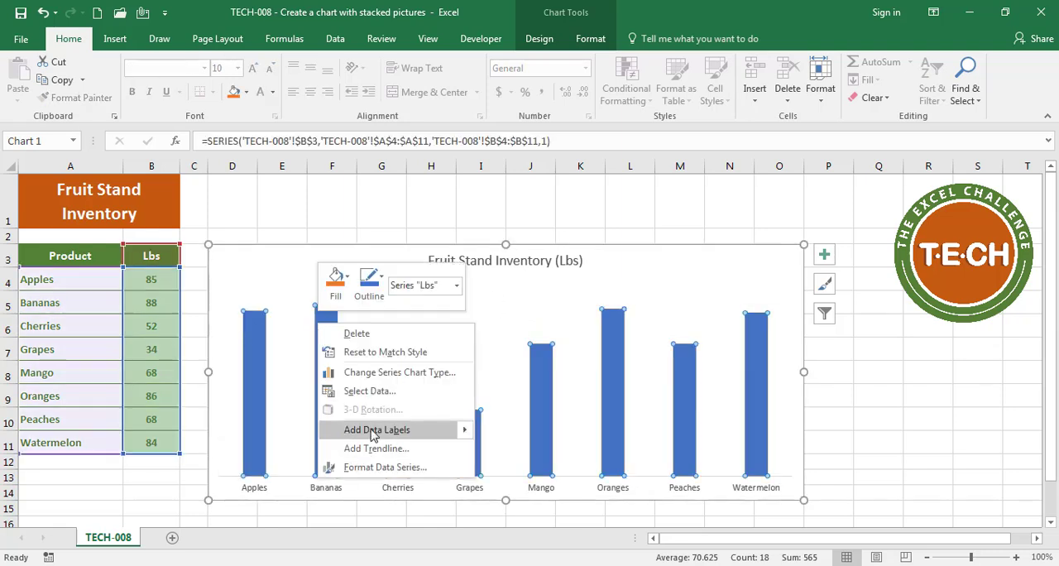
{"action": "left_click", "coordinate": [377, 430]}
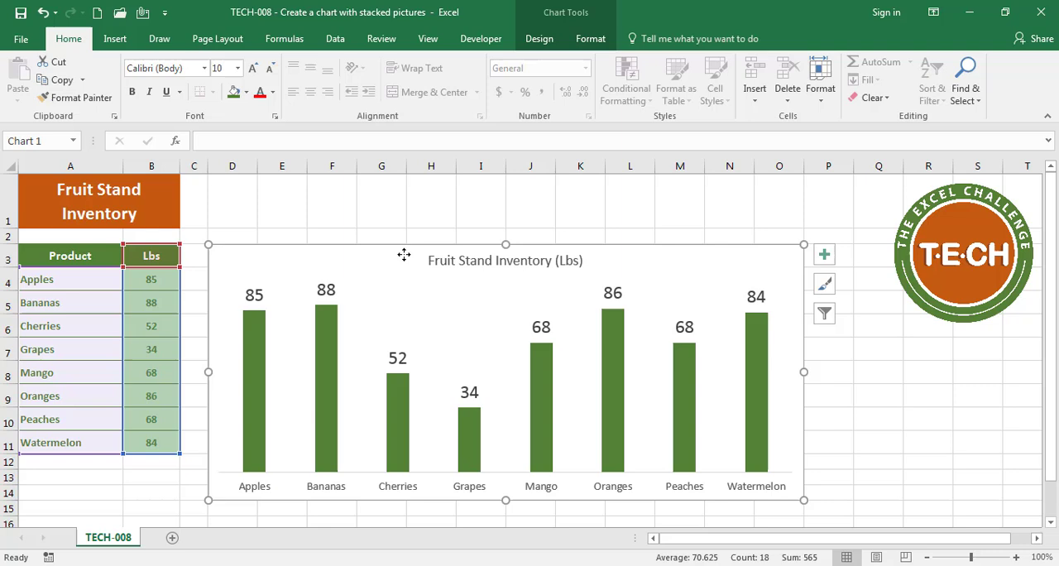
{"action": "left_click", "coordinate": [1024, 380]}
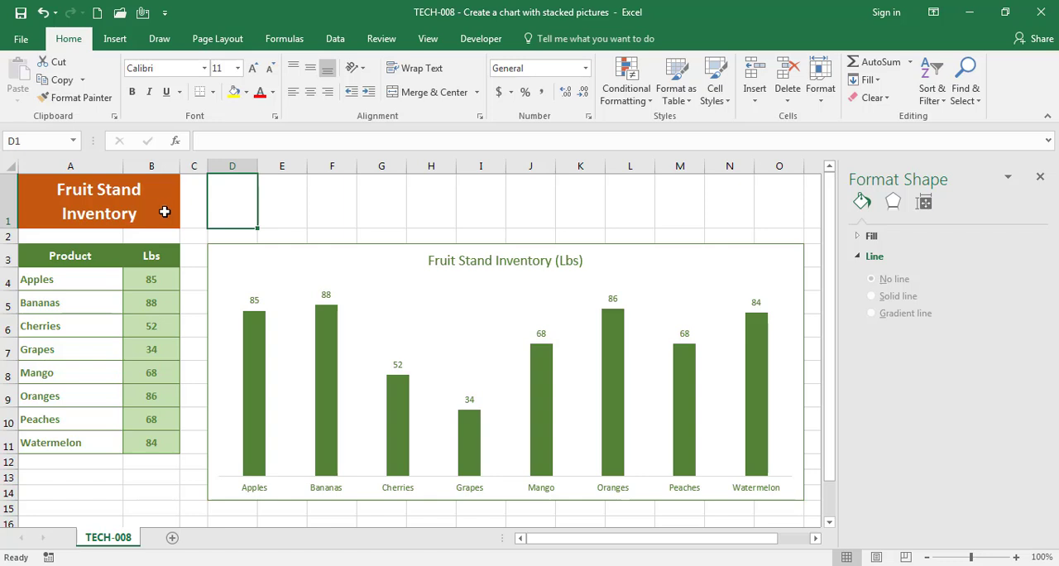
{"action": "mouse_move", "coordinate": [232, 308]}
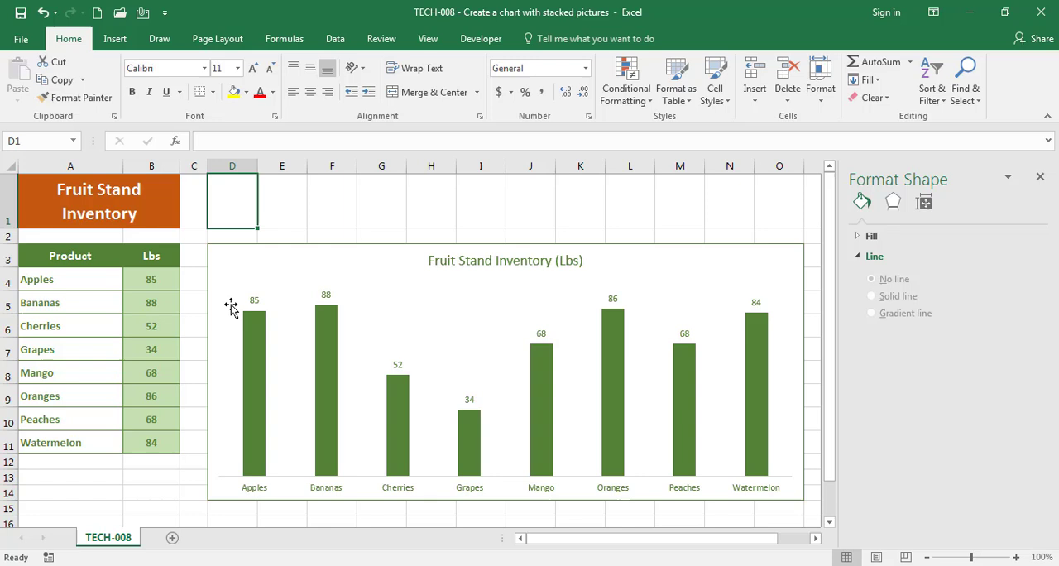
{"action": "left_click", "coordinate": [255, 380]}
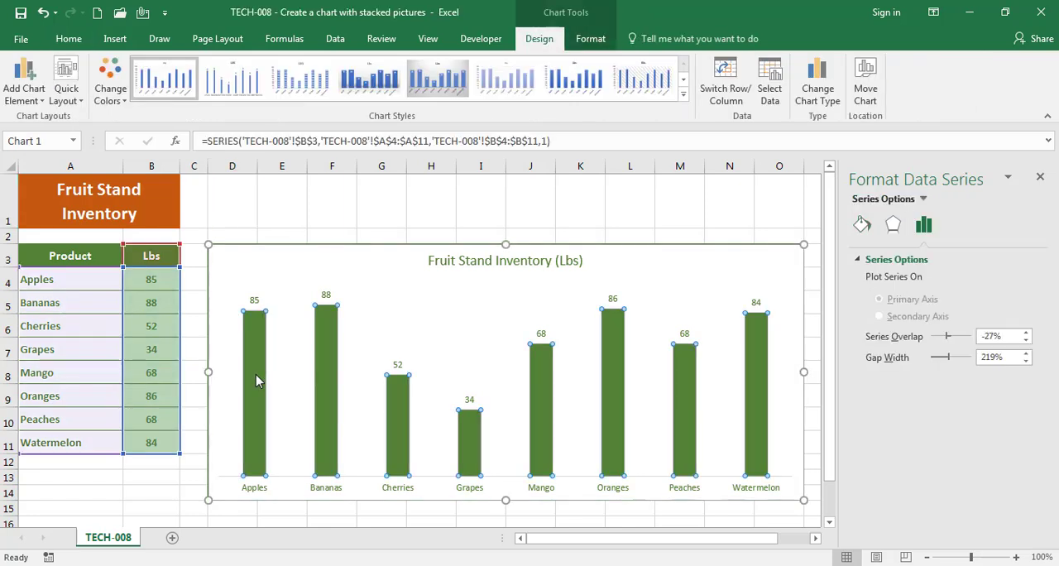
{"action": "mouse_move", "coordinate": [863, 225]}
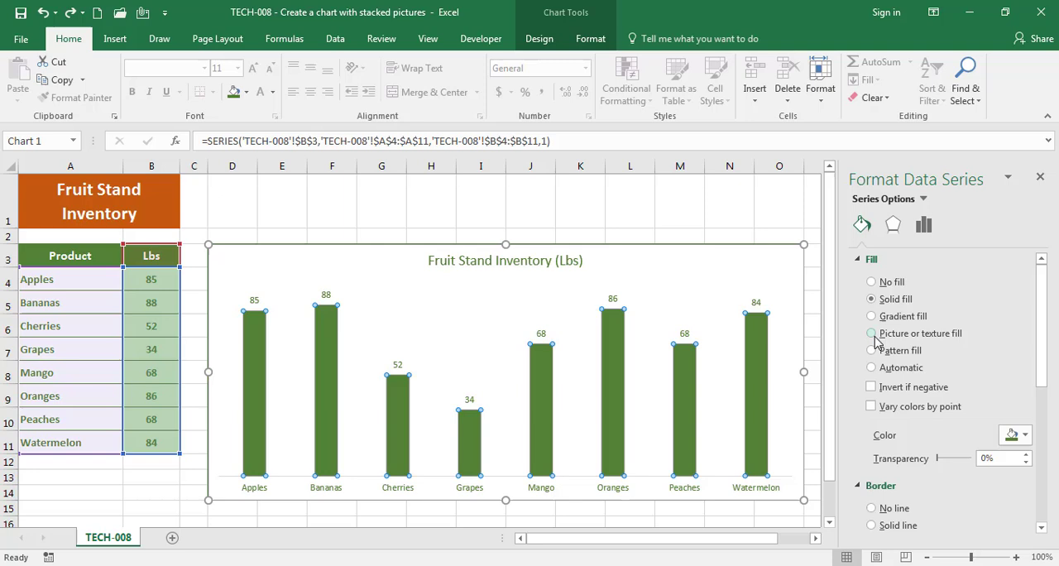
{"action": "left_click", "coordinate": [870, 333]}
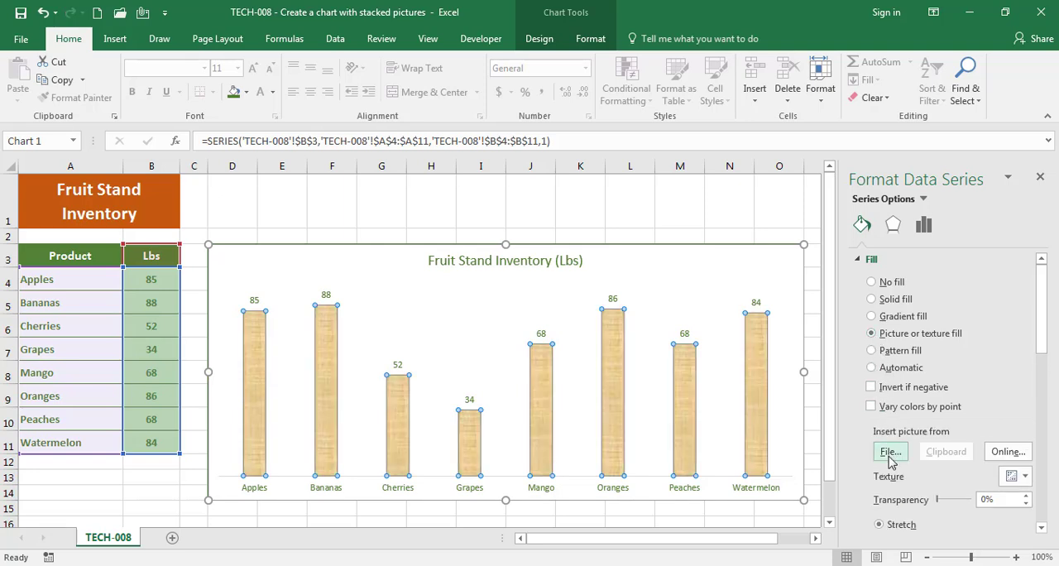
{"action": "left_click", "coordinate": [890, 450]}
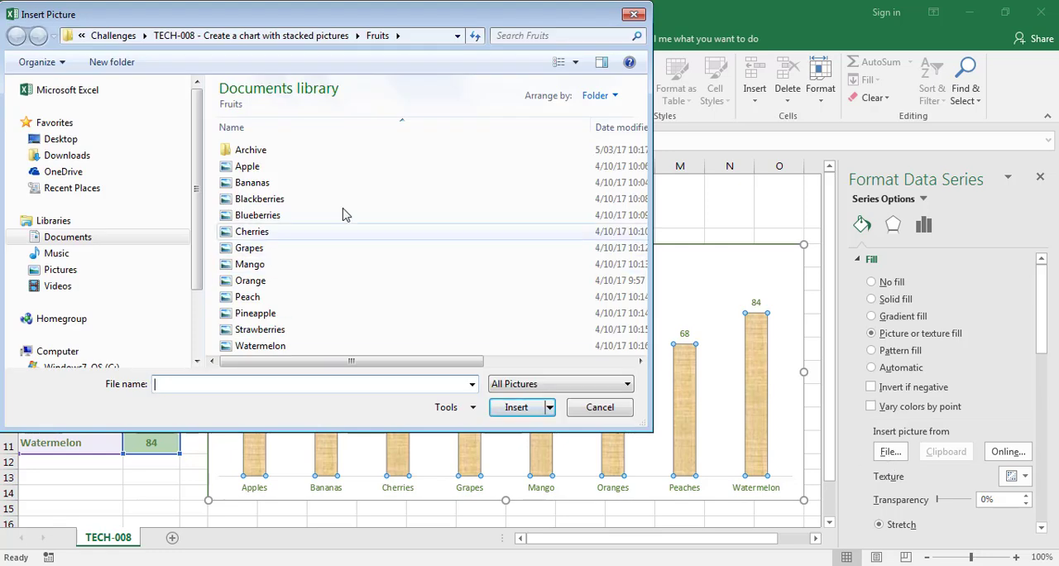
{"action": "left_click", "coordinate": [246, 166]}
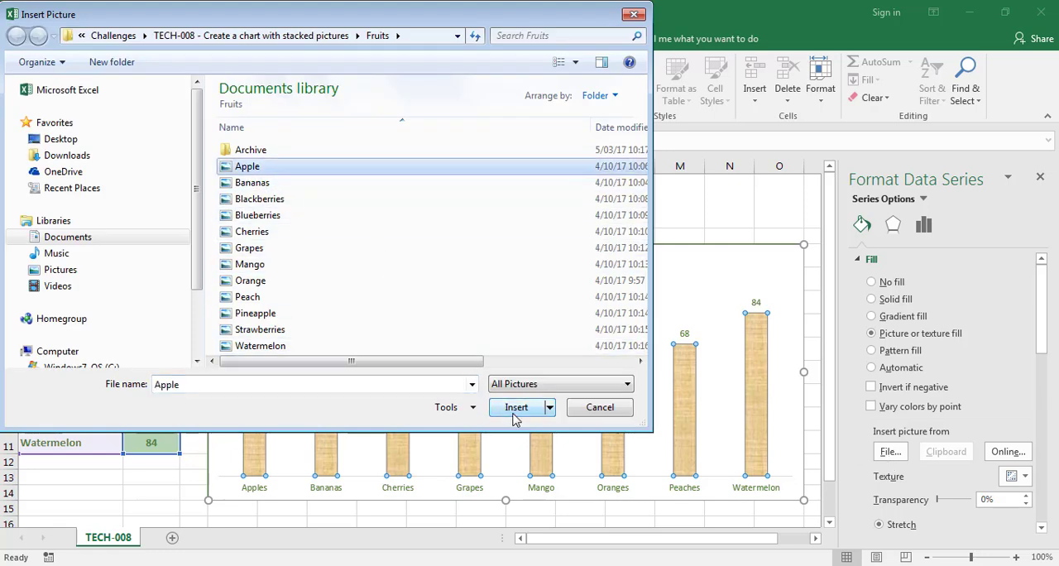
{"action": "left_click", "coordinate": [516, 407]}
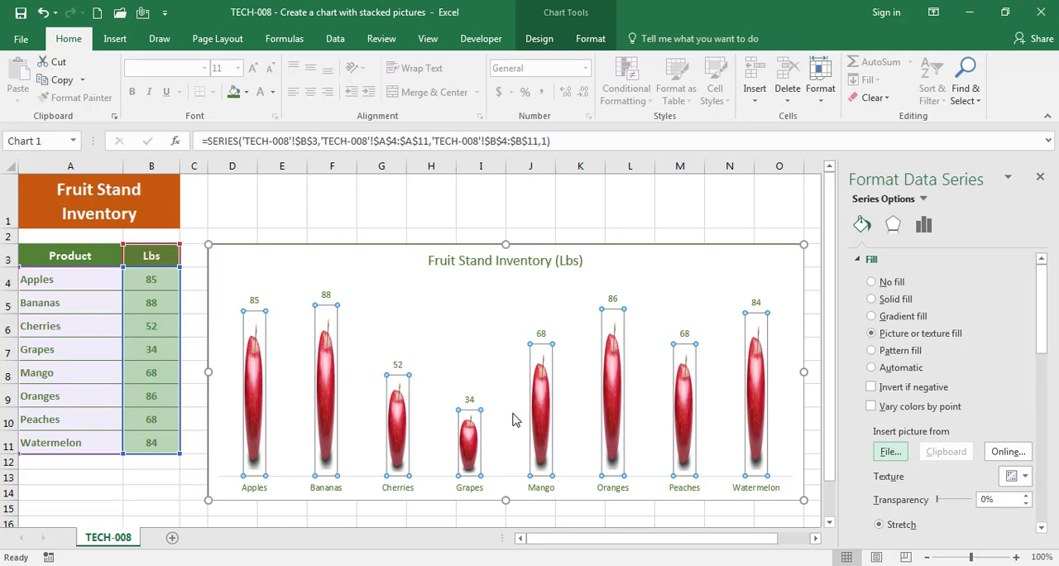
{"action": "mouse_move", "coordinate": [493, 275]}
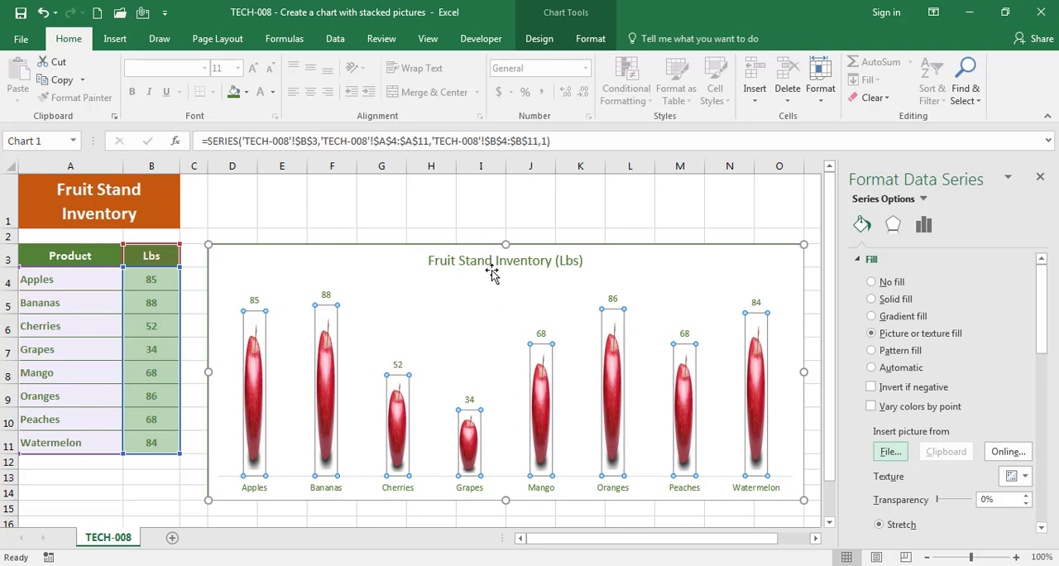
{"action": "key", "text": "ctrl+z"}
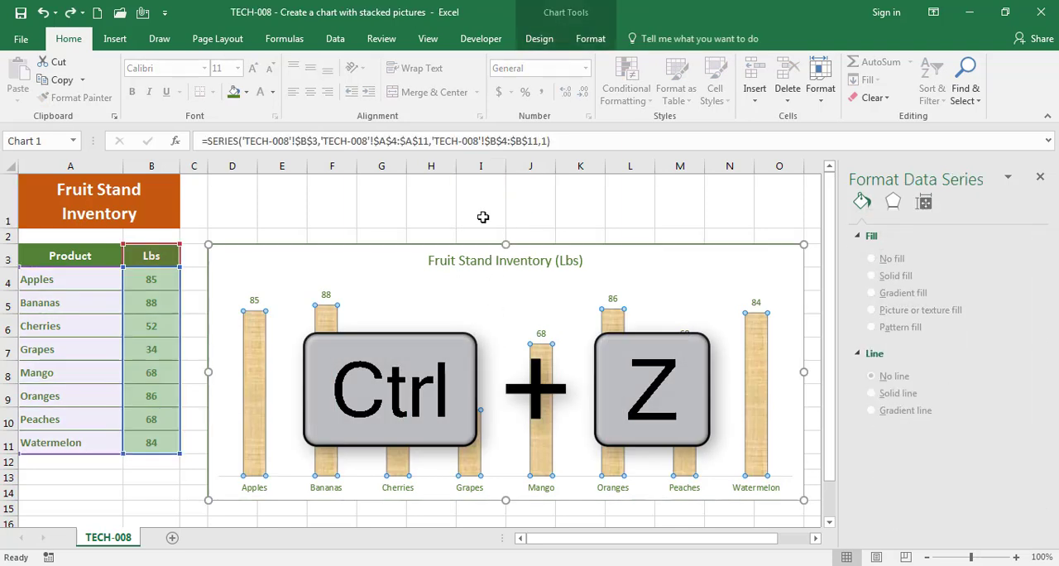
{"action": "key", "text": "ctrl+z"}
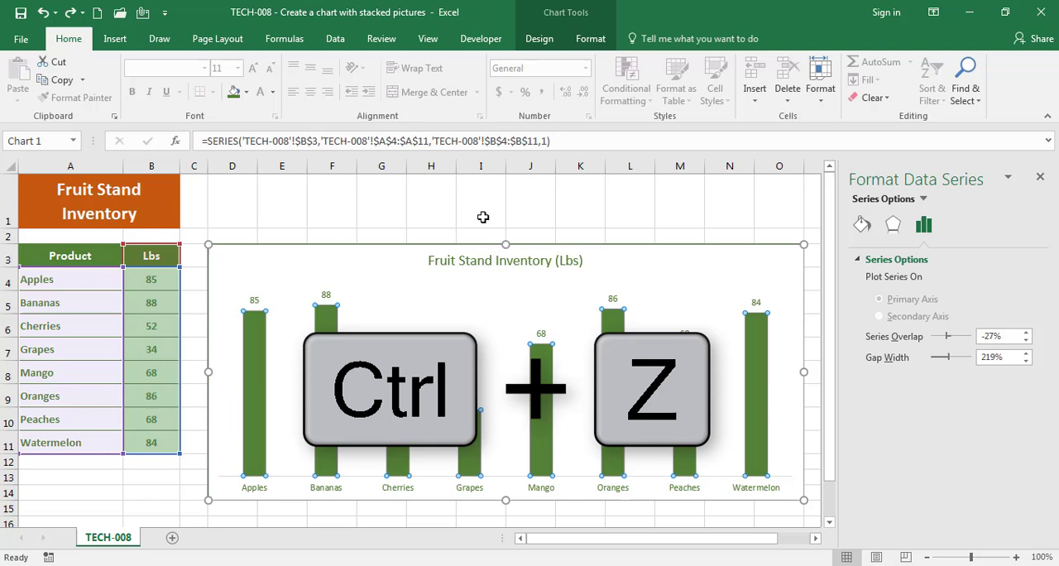
{"action": "key", "text": "ctrl+z"}
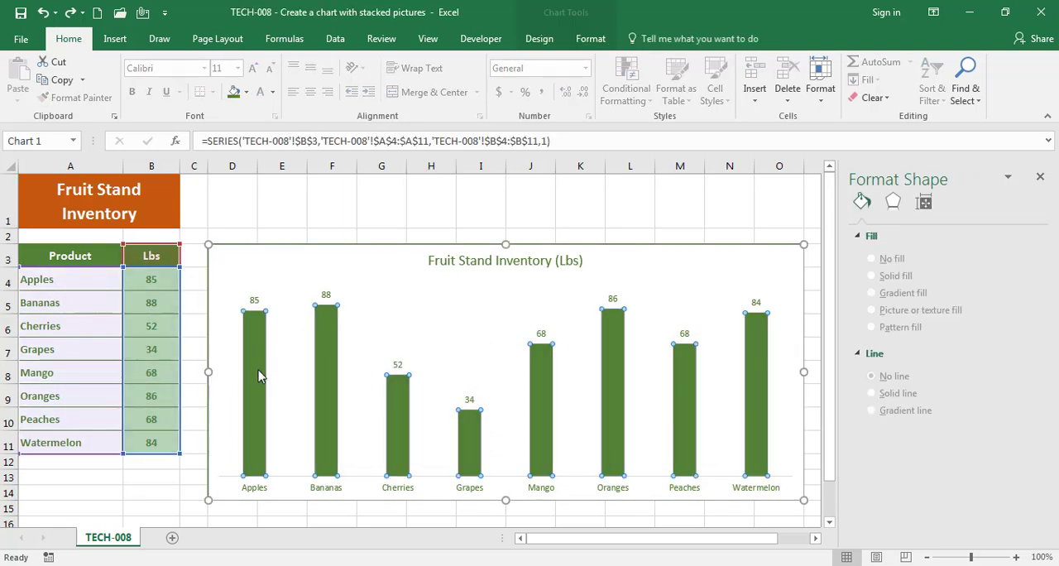
- Fill the Apples bar with the Apple picture from file
{"action": "left_click", "coordinate": [255, 381]}
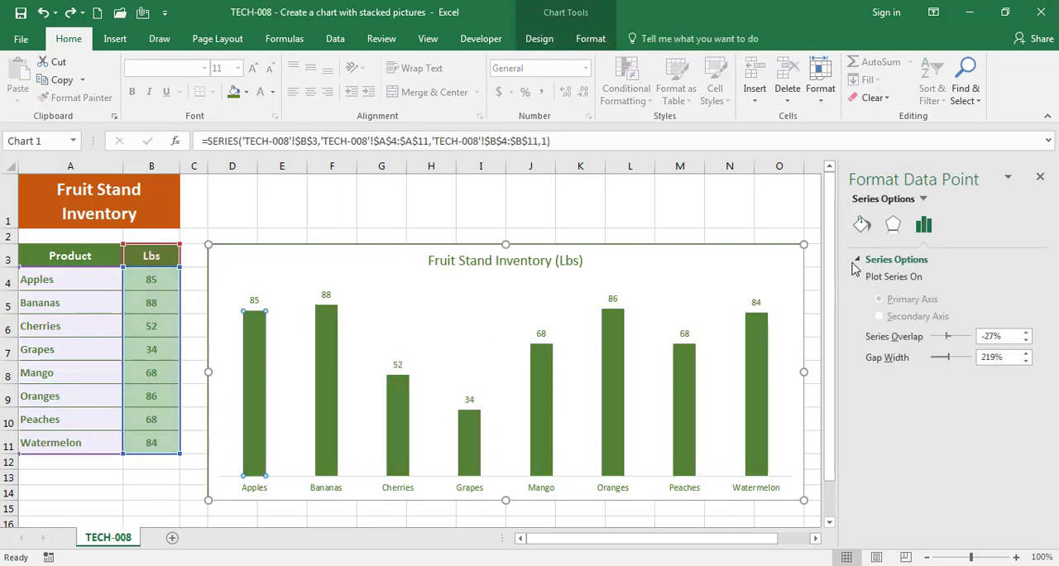
{"action": "left_click", "coordinate": [860, 225]}
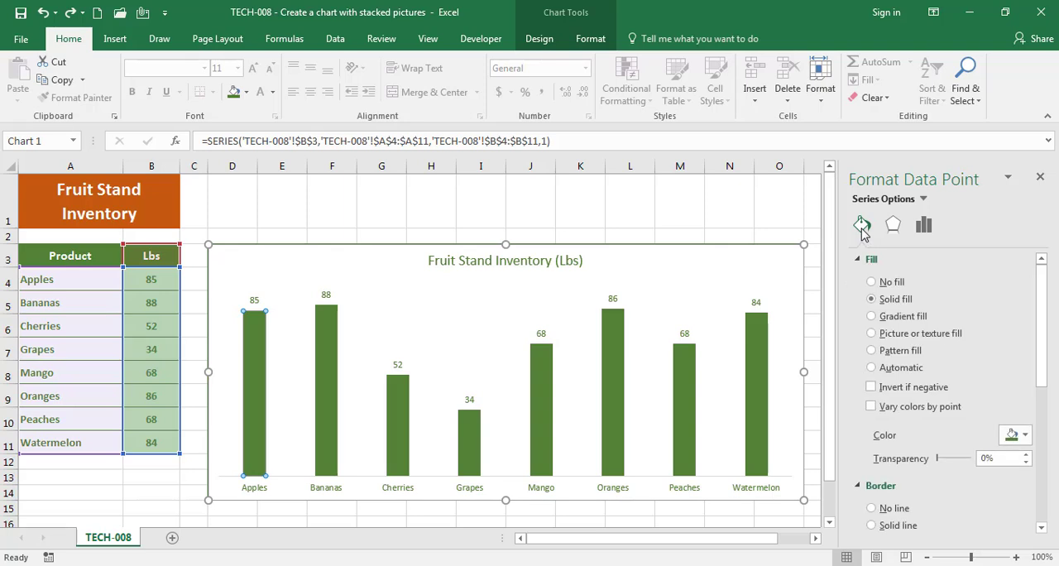
{"action": "left_click", "coordinate": [871, 332]}
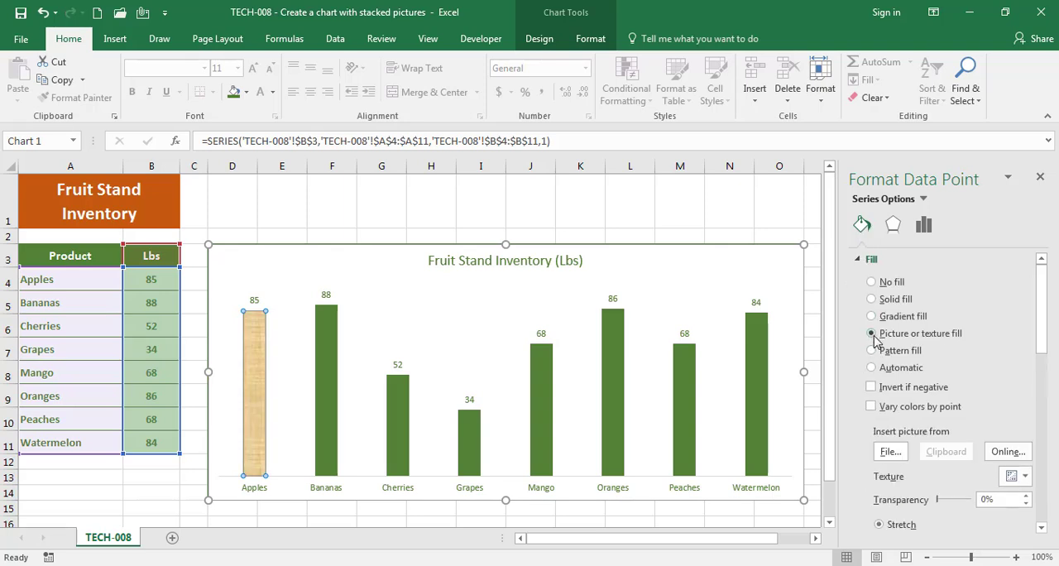
{"action": "left_click", "coordinate": [890, 450]}
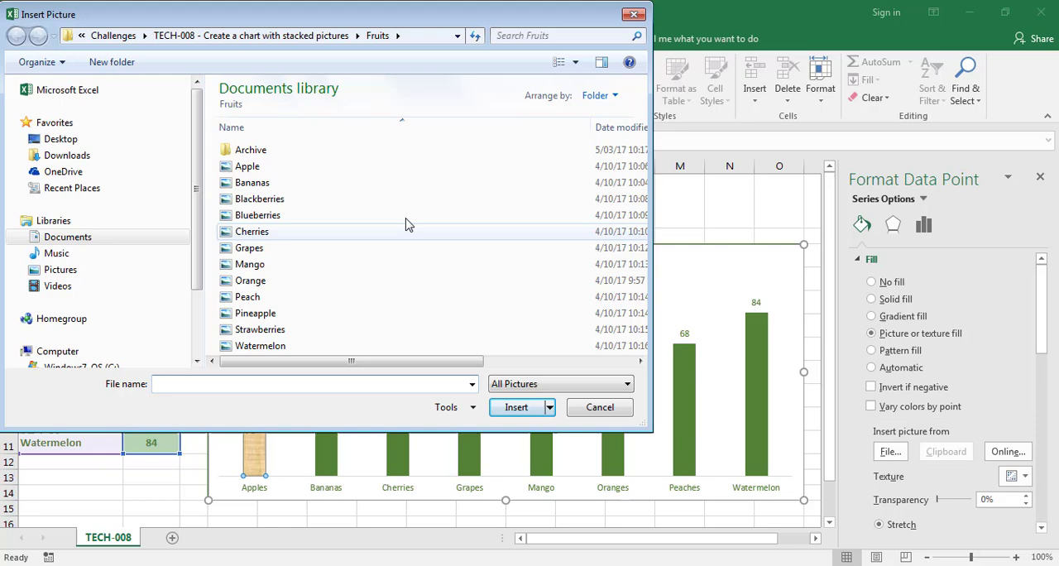
{"action": "left_click", "coordinate": [247, 165]}
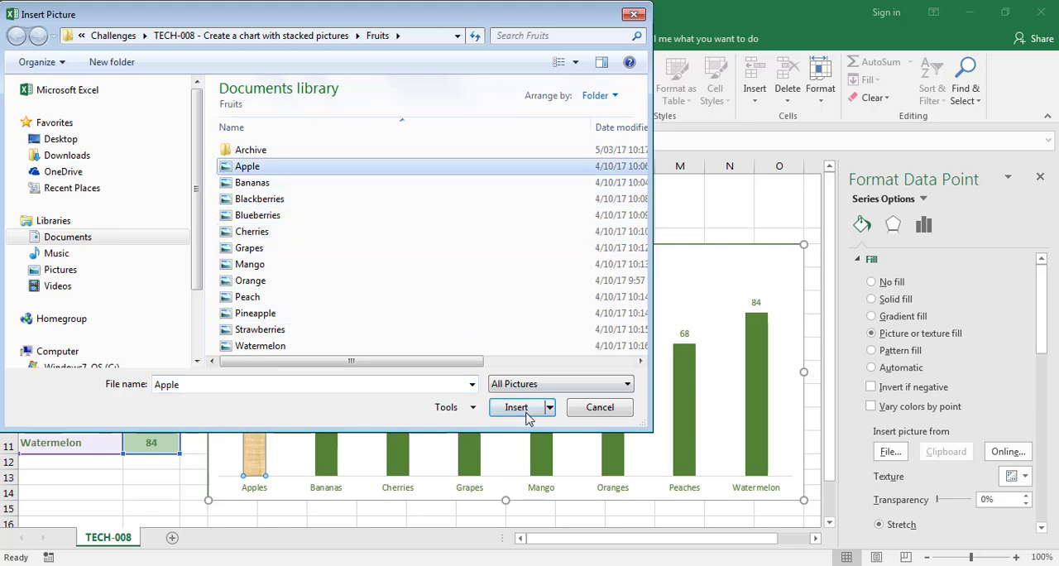
{"action": "left_click", "coordinate": [517, 407]}
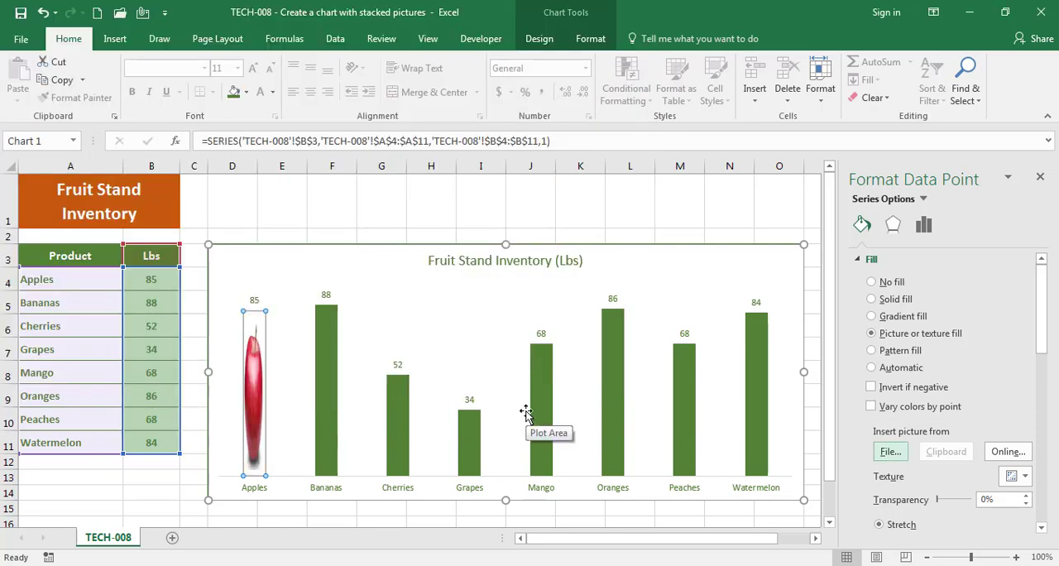
{"action": "mouse_move", "coordinate": [268, 424]}
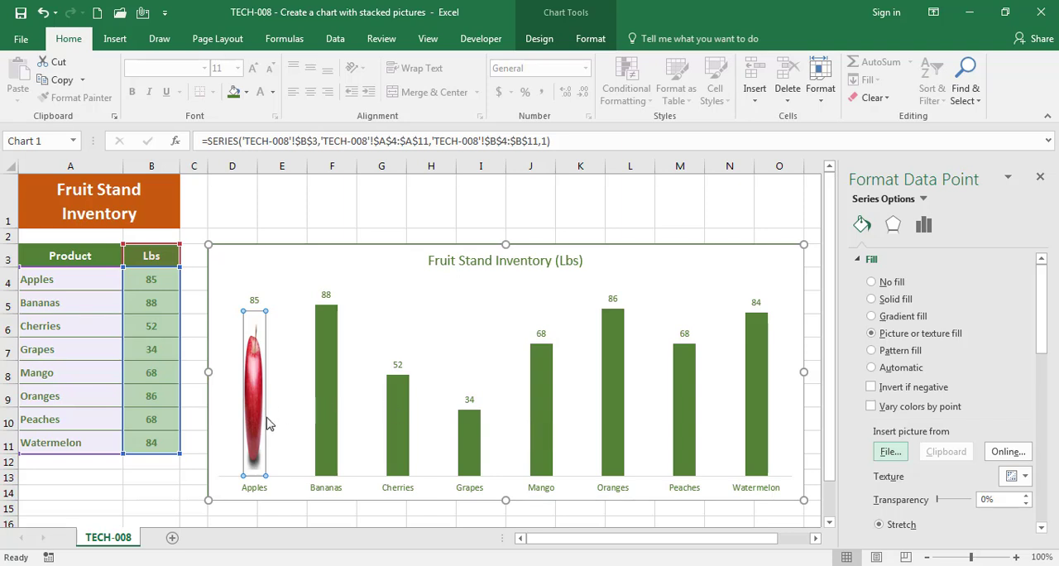
{"action": "mouse_move", "coordinate": [264, 342]}
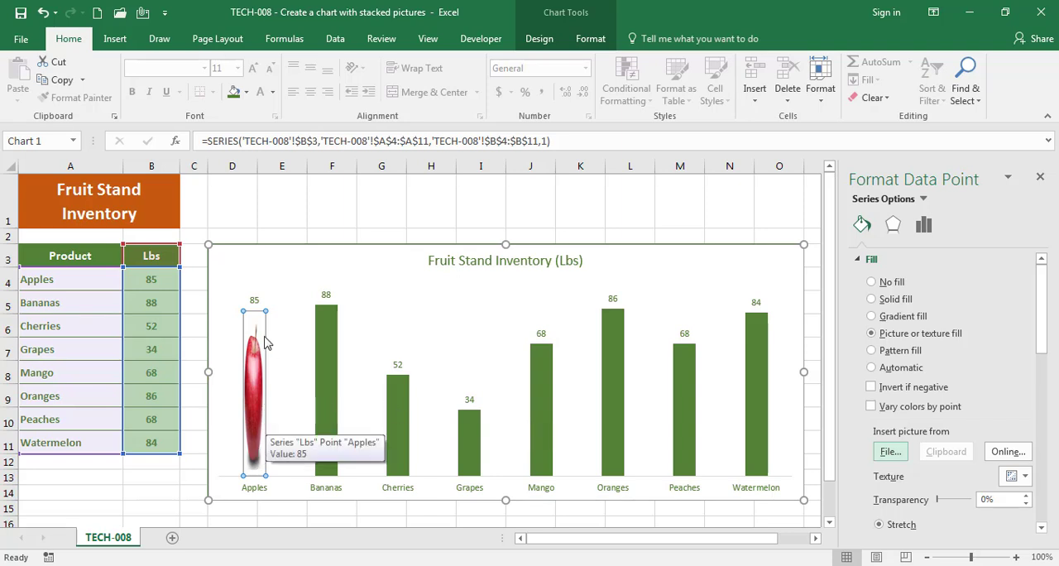
{"action": "mouse_move", "coordinate": [903, 473]}
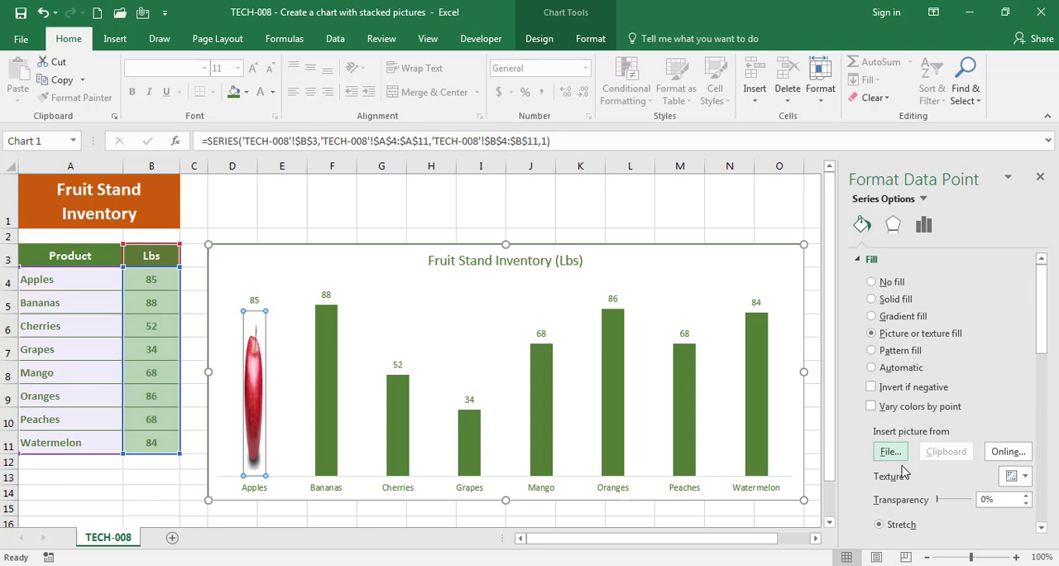
- Set the apple picture to Stack so the bar shows a column of apples
{"action": "scroll", "scroll_direction": "down", "scroll_amount": 3}
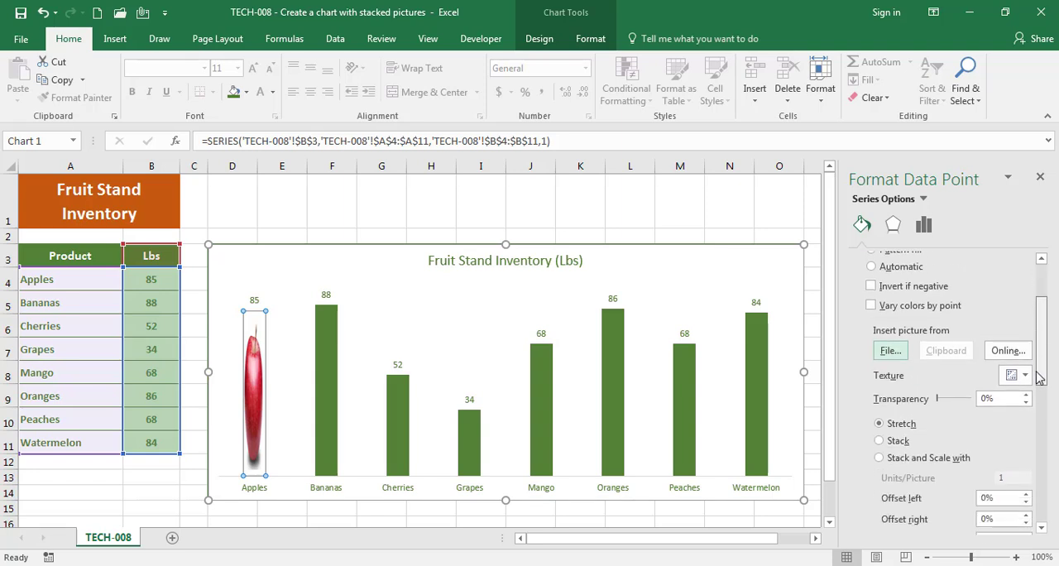
{"action": "left_click", "coordinate": [878, 388]}
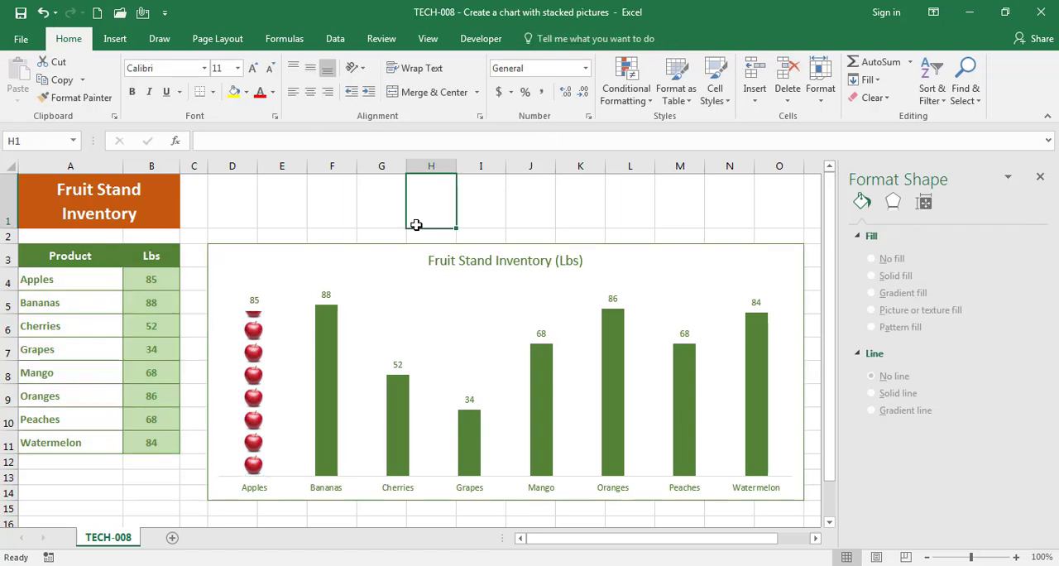
{"action": "left_click", "coordinate": [281, 235]}
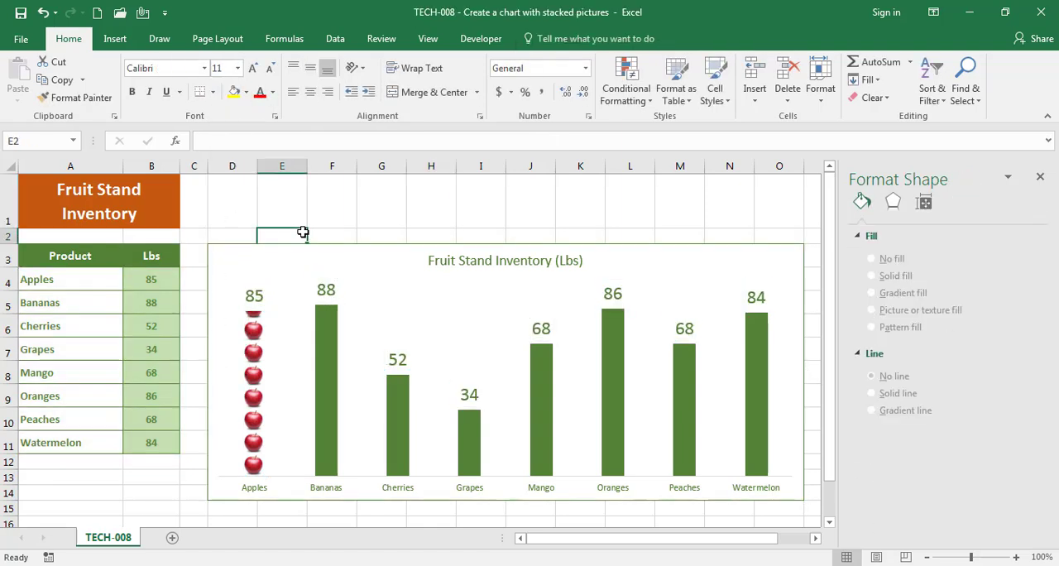
- Fill the Bananas and Cherries bars with stacked pictures of their fruit
{"action": "left_click", "coordinate": [331, 356]}
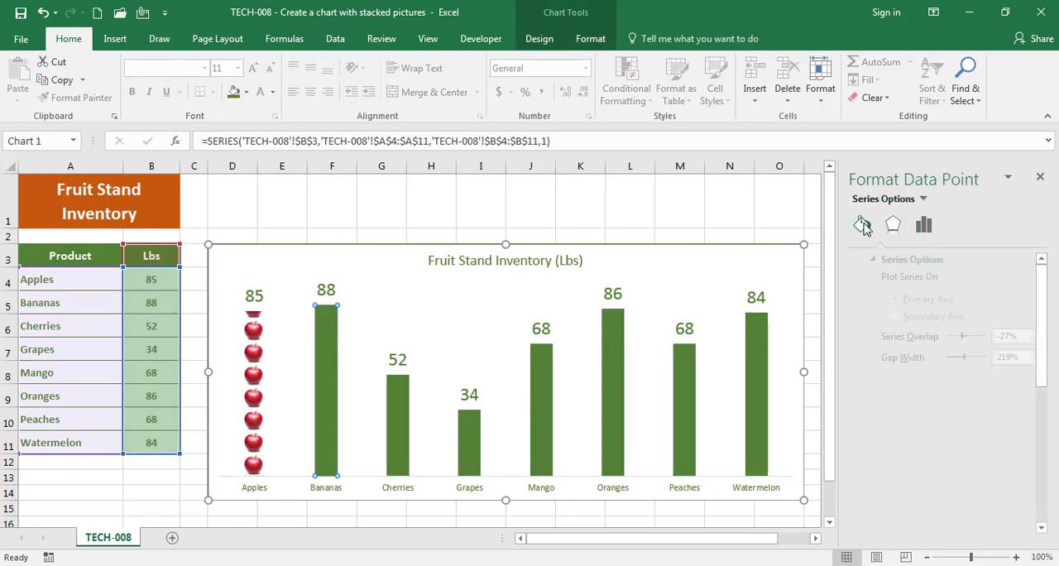
{"action": "left_click", "coordinate": [860, 225]}
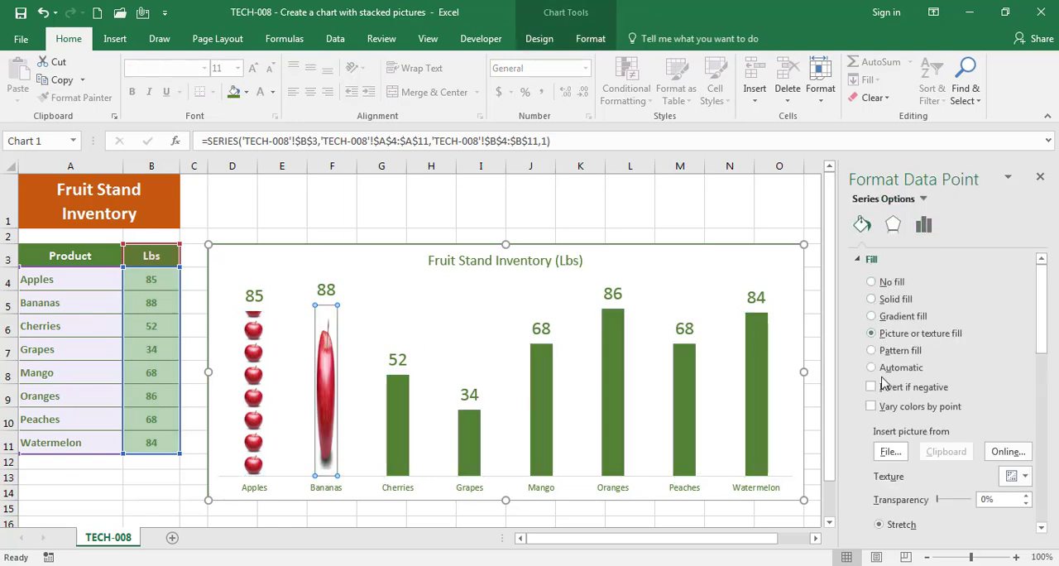
{"action": "left_click", "coordinate": [890, 450]}
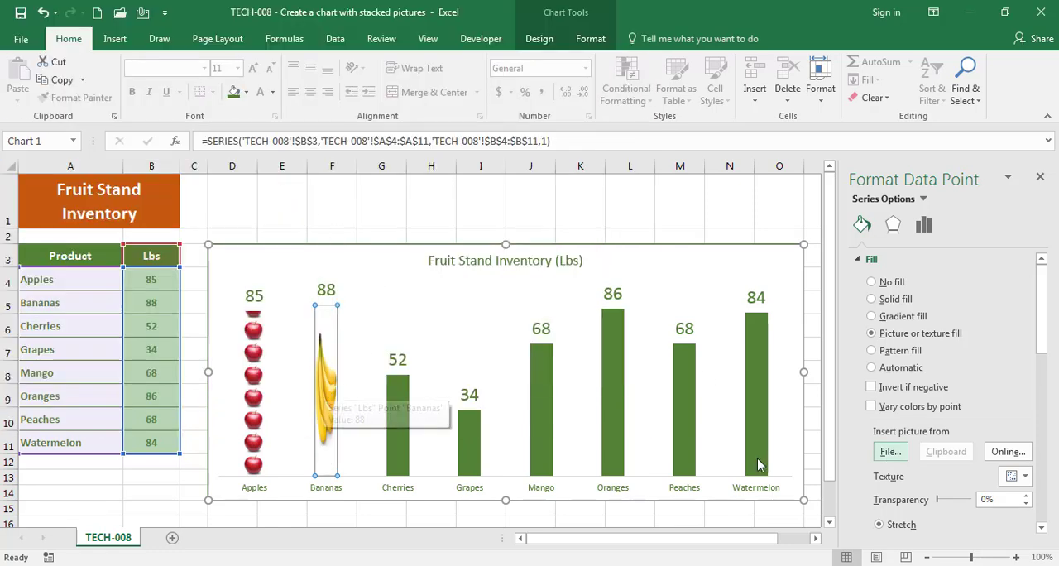
{"action": "left_click", "coordinate": [878, 445]}
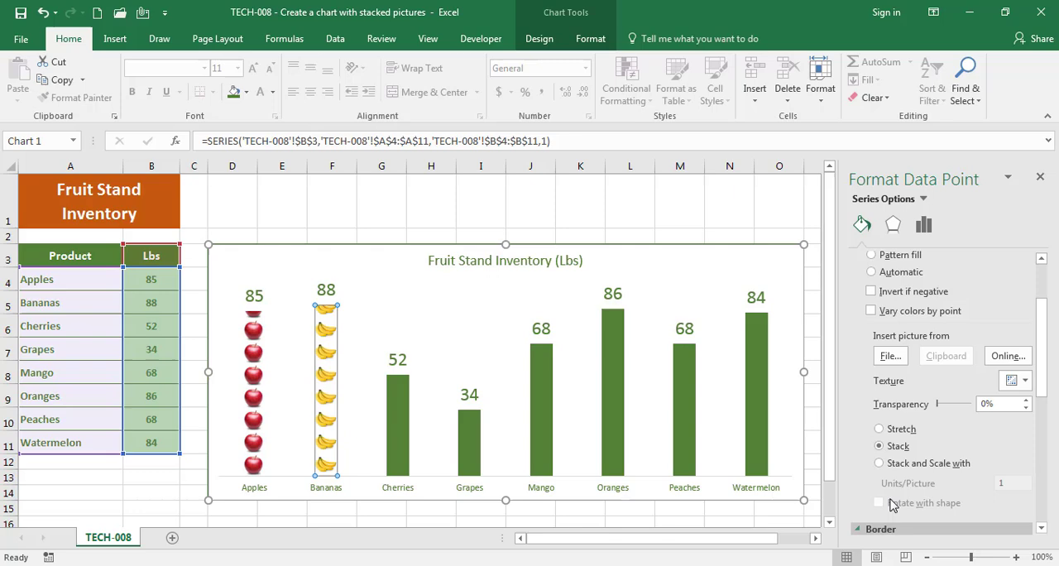
{"action": "left_click", "coordinate": [430, 199]}
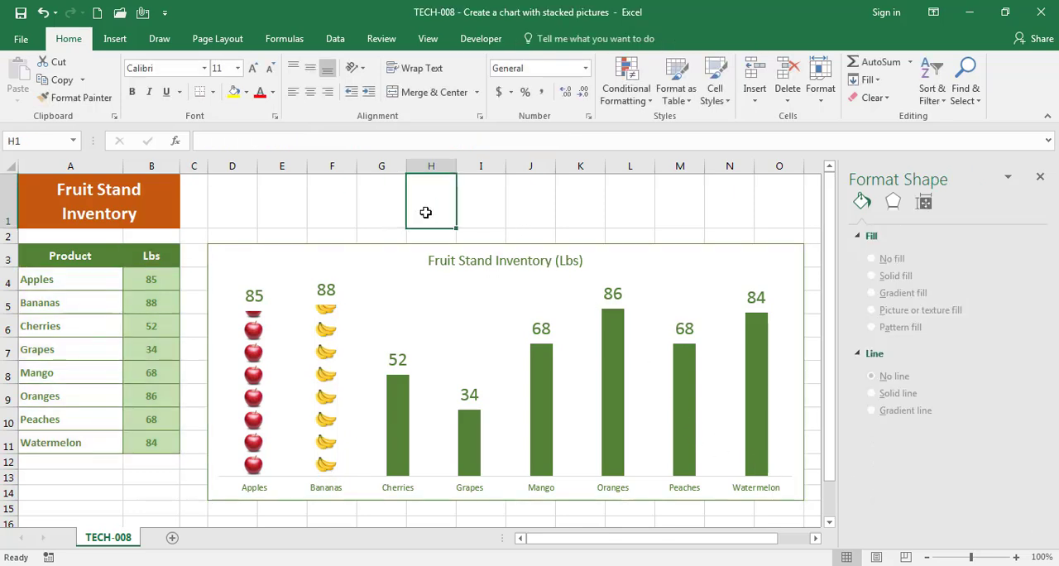
{"action": "left_click", "coordinate": [398, 422]}
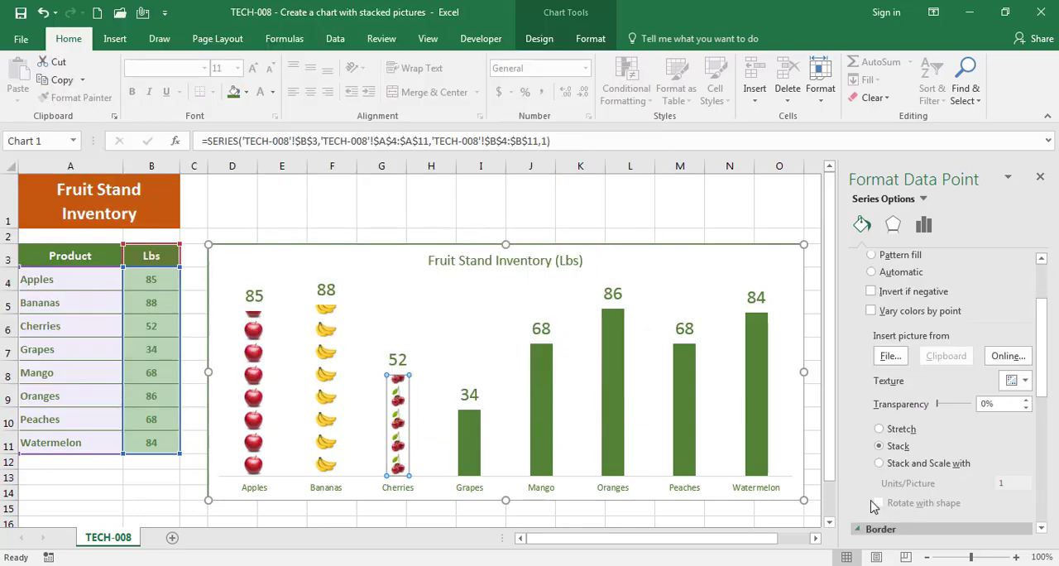
- Fill the remaining bars from Grapes to Watermelon with stacked pictures of their fruit
{"action": "left_click", "coordinate": [890, 356]}
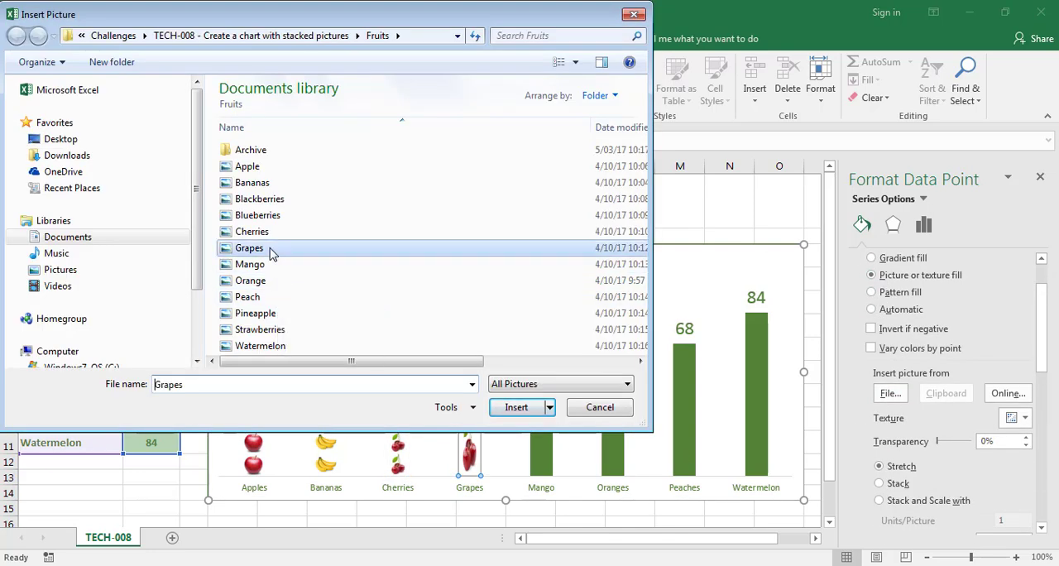
{"action": "left_click", "coordinate": [248, 263]}
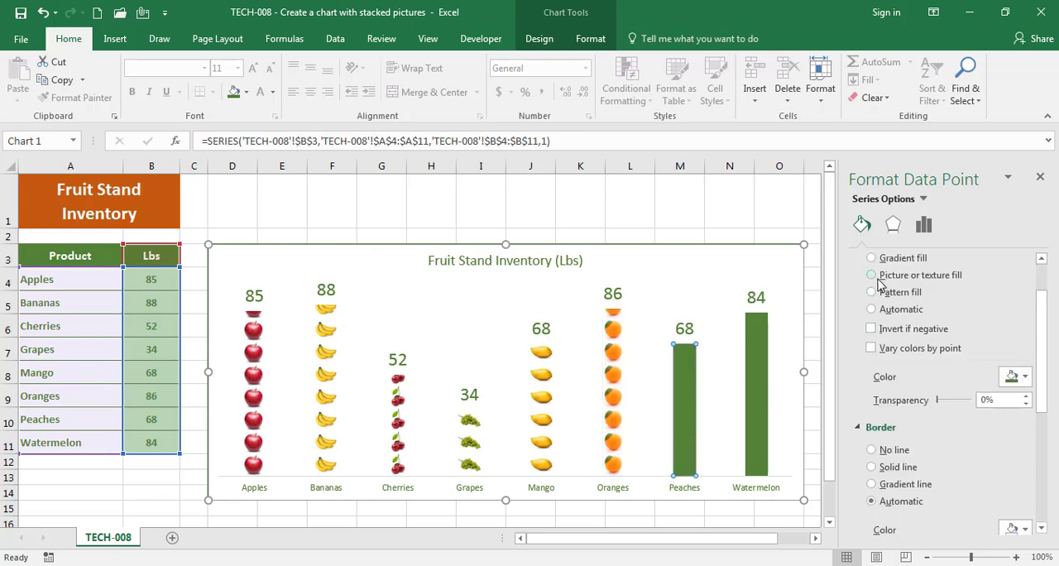
{"action": "left_click", "coordinate": [871, 274]}
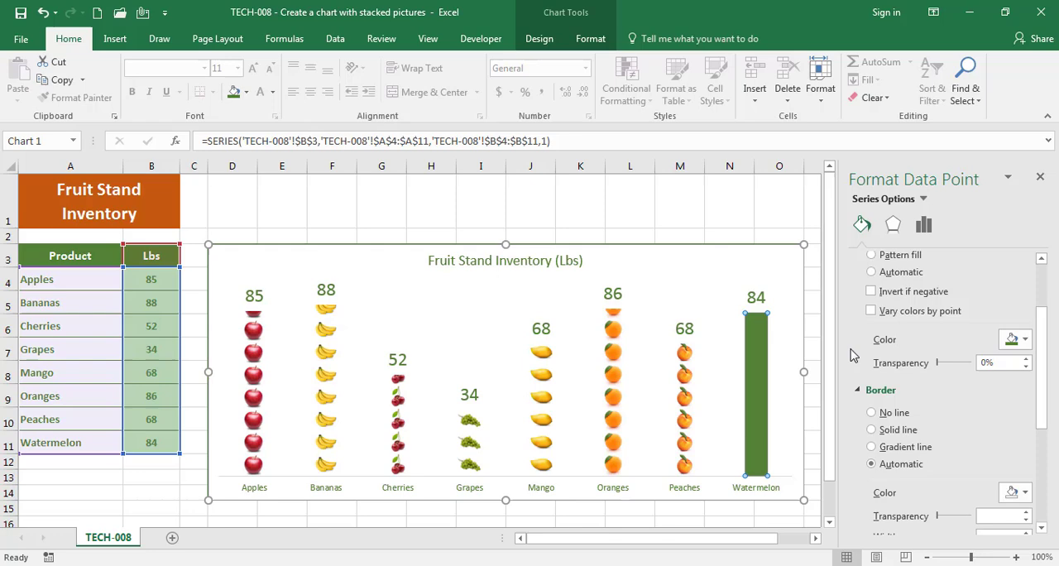
{"action": "left_click", "coordinate": [870, 275]}
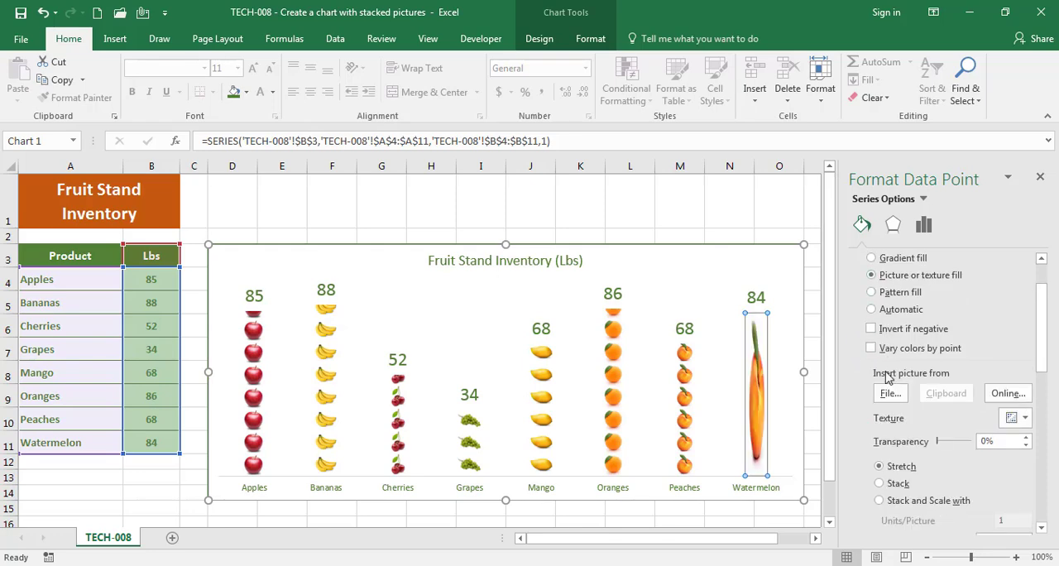
{"action": "left_click", "coordinate": [890, 393]}
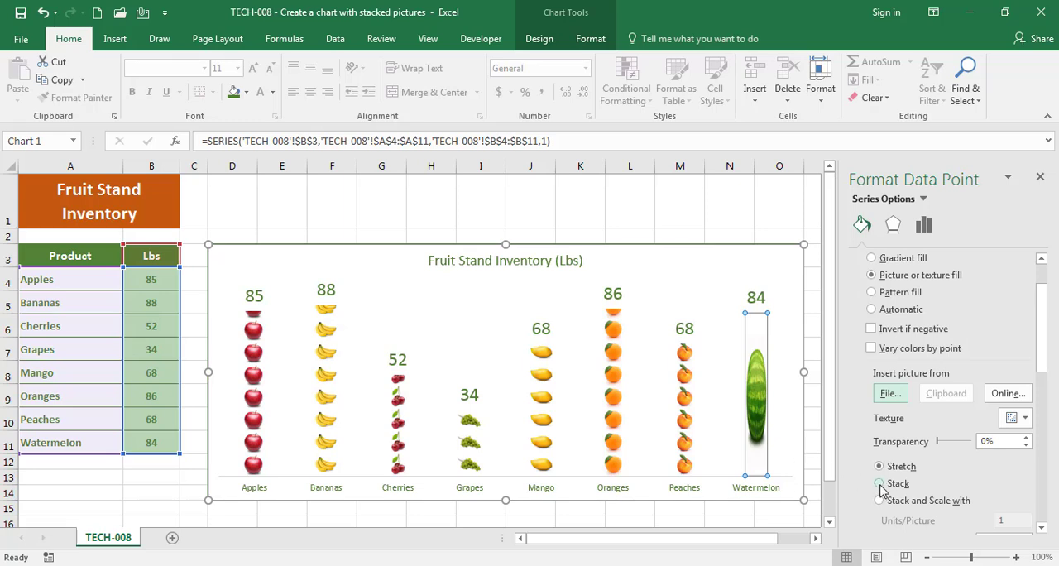
{"action": "left_click", "coordinate": [880, 483]}
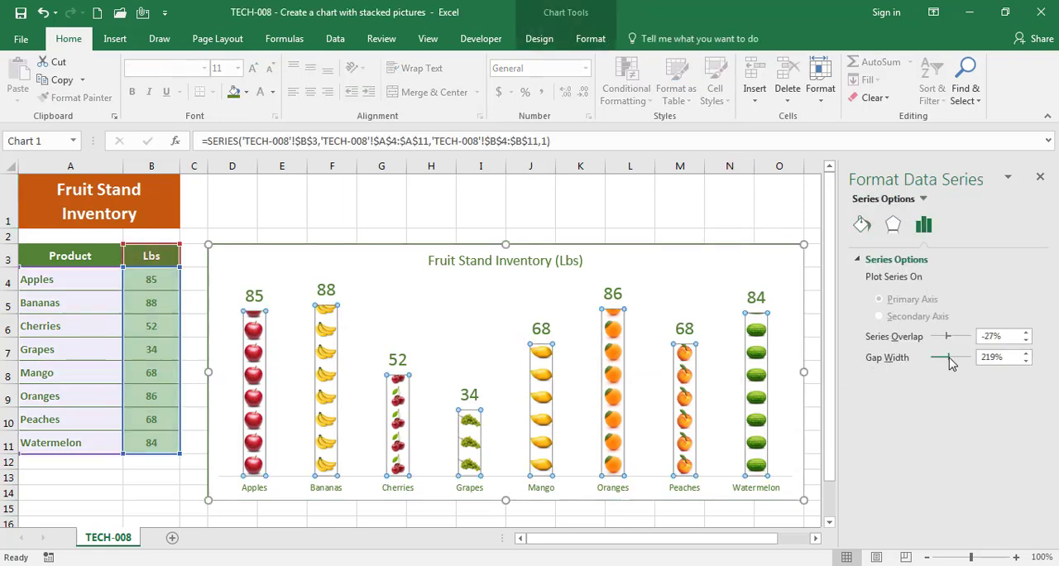
- Adjust the series Gap Width slider to about 170% for wider bars
{"action": "left_click_drag", "start_coordinate": [951, 358], "coordinate": [936, 358]}
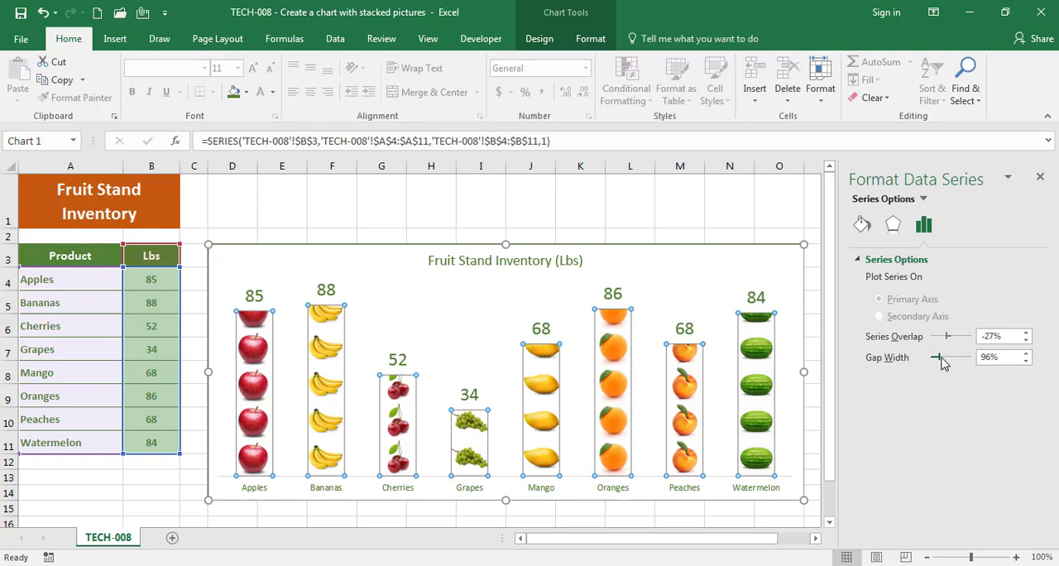
{"action": "left_click_drag", "start_coordinate": [939, 357], "coordinate": [958, 357]}
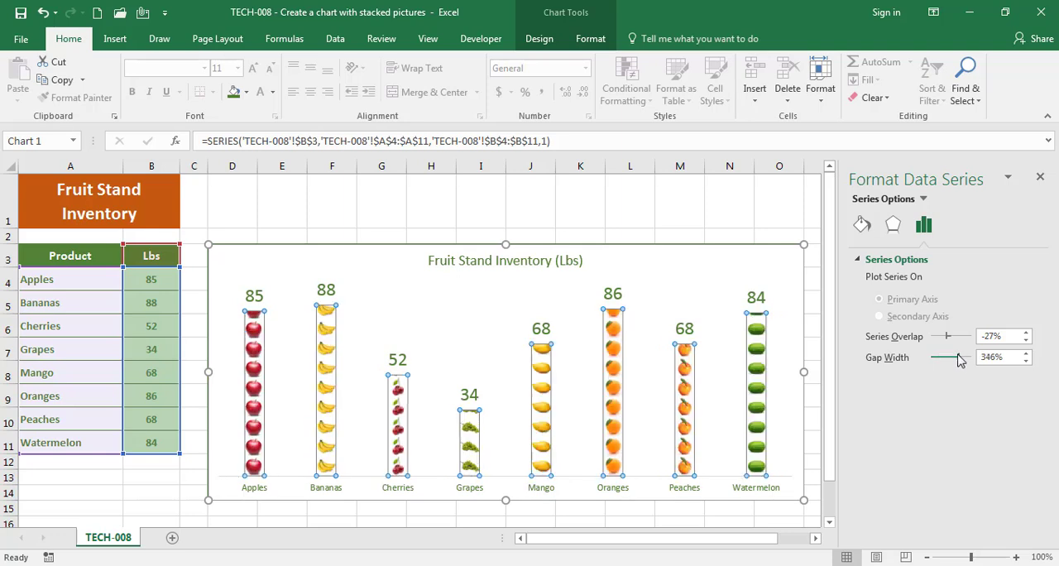
{"action": "left_click_drag", "start_coordinate": [956, 357], "coordinate": [943, 358]}
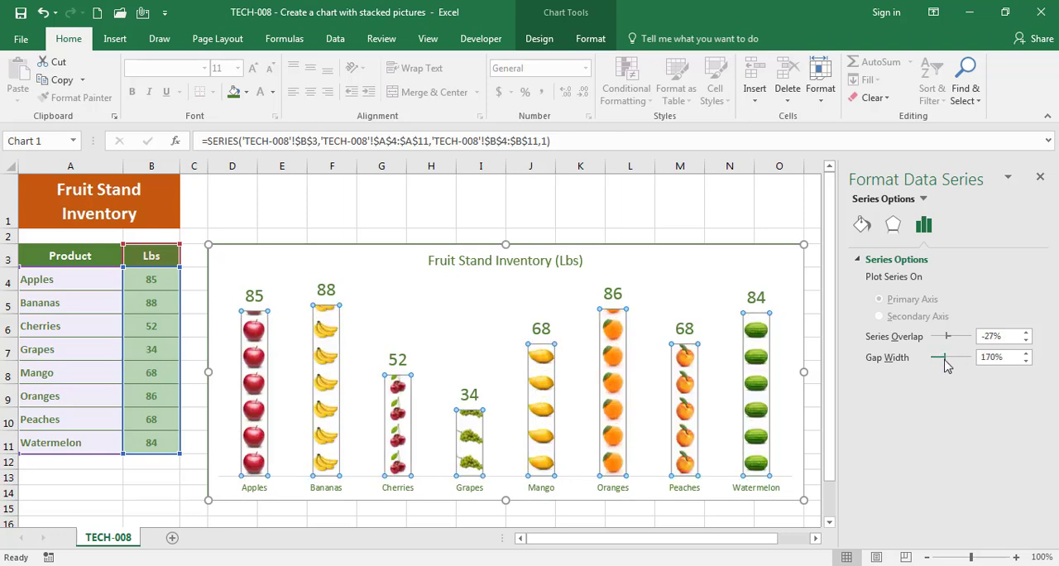
{"action": "left_click_drag", "start_coordinate": [949, 358], "coordinate": [943, 357]}
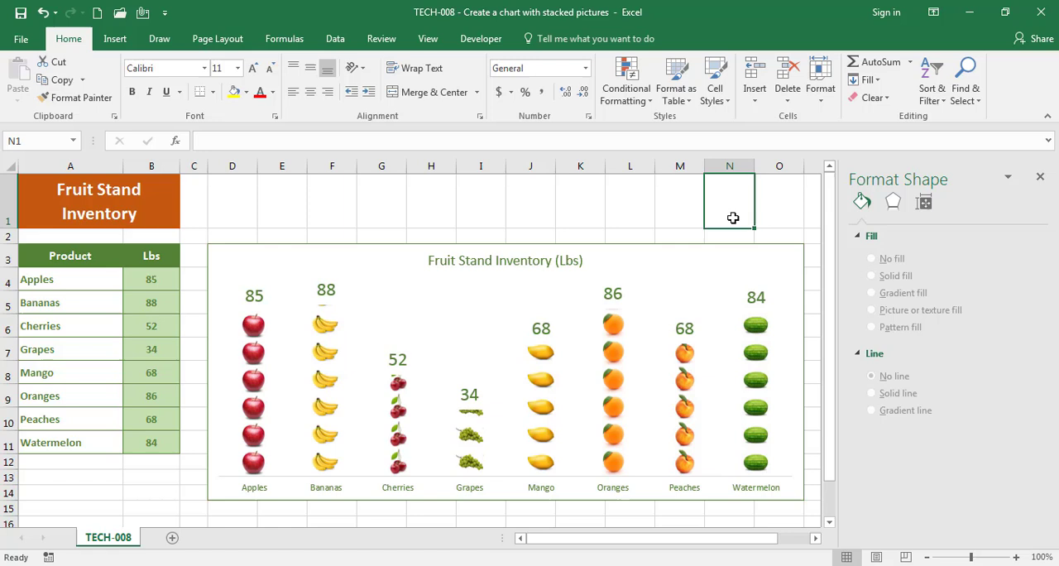
- Give all fruit bars a solid 1 pt border
{"action": "left_click", "coordinate": [612, 381]}
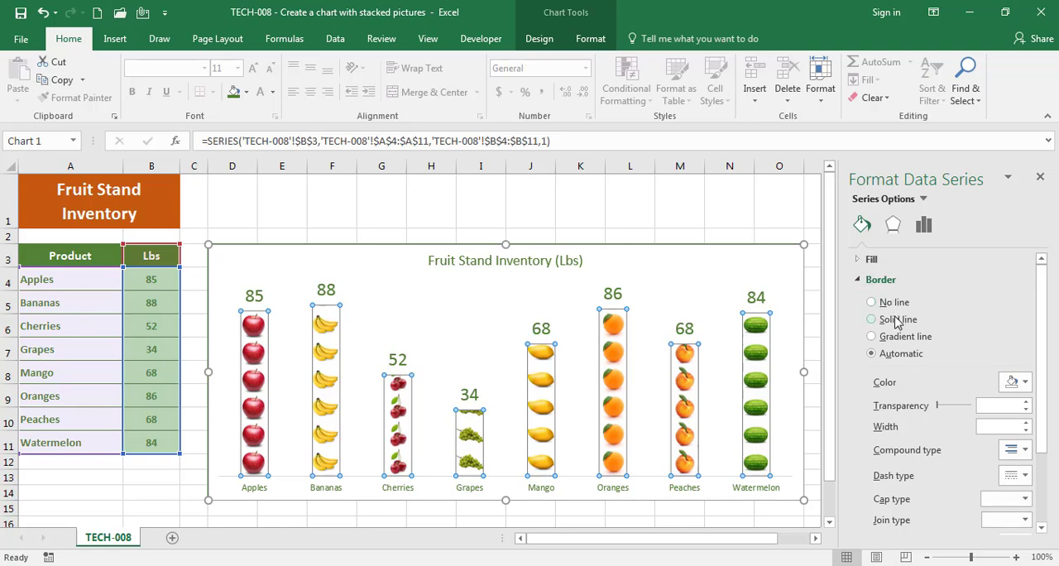
{"action": "left_click", "coordinate": [1026, 380]}
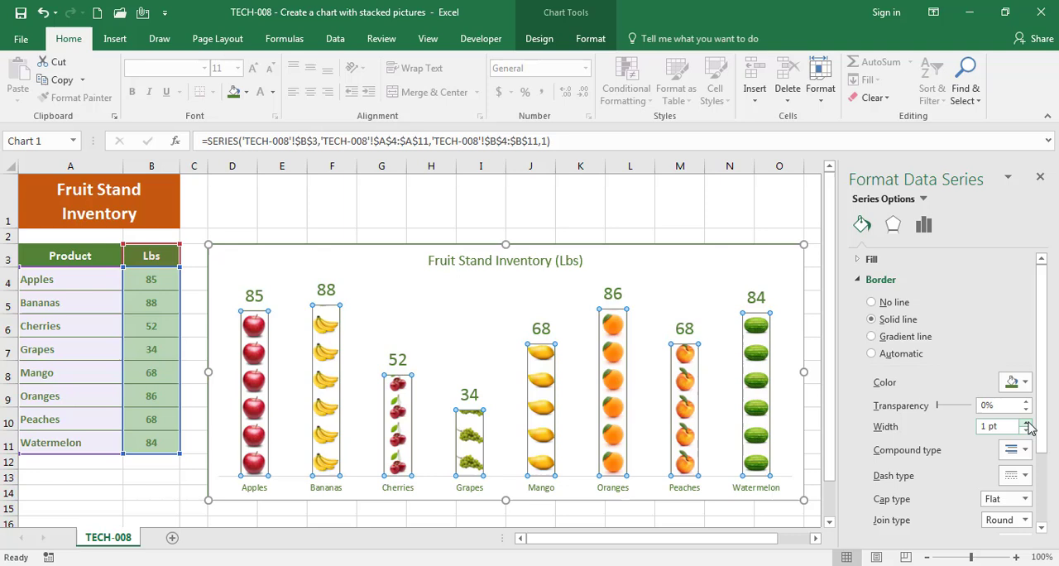
{"action": "left_click", "coordinate": [728, 199]}
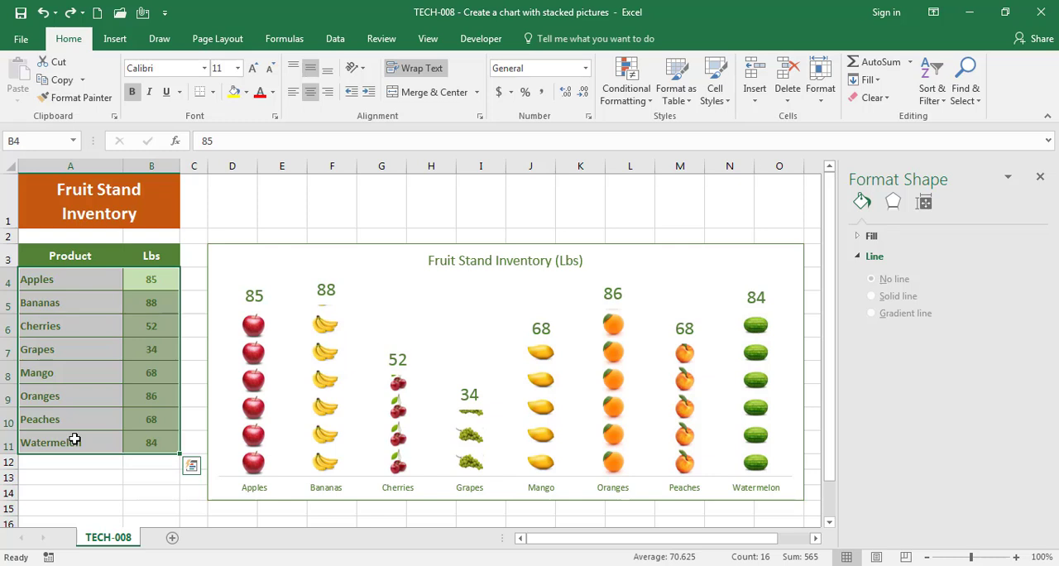
- Sort the fruit rows smallest to largest, then largest to smallest
{"action": "left_click", "coordinate": [931, 79]}
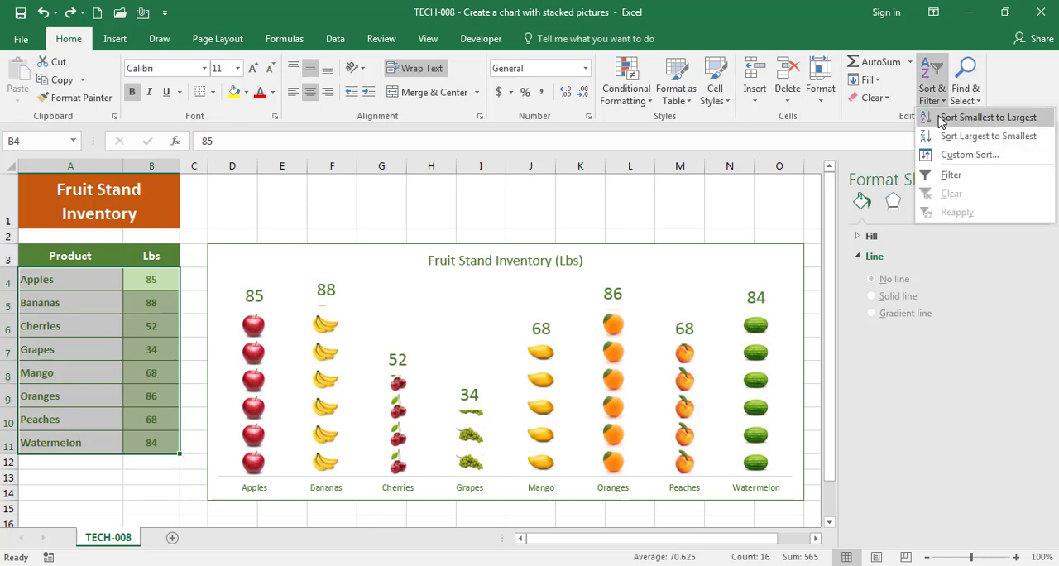
{"action": "left_click", "coordinate": [986, 116]}
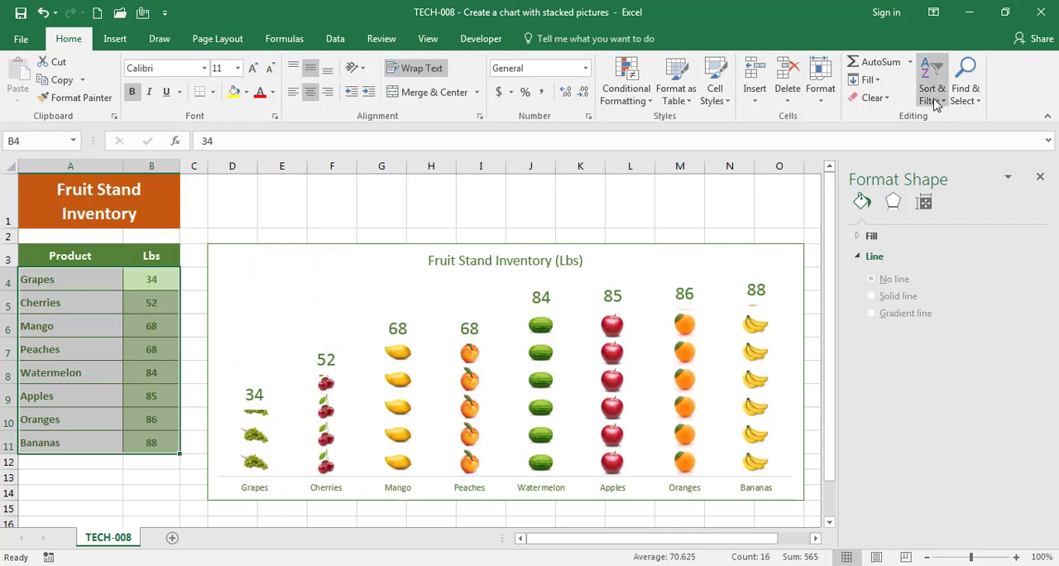
{"action": "left_click", "coordinate": [931, 80]}
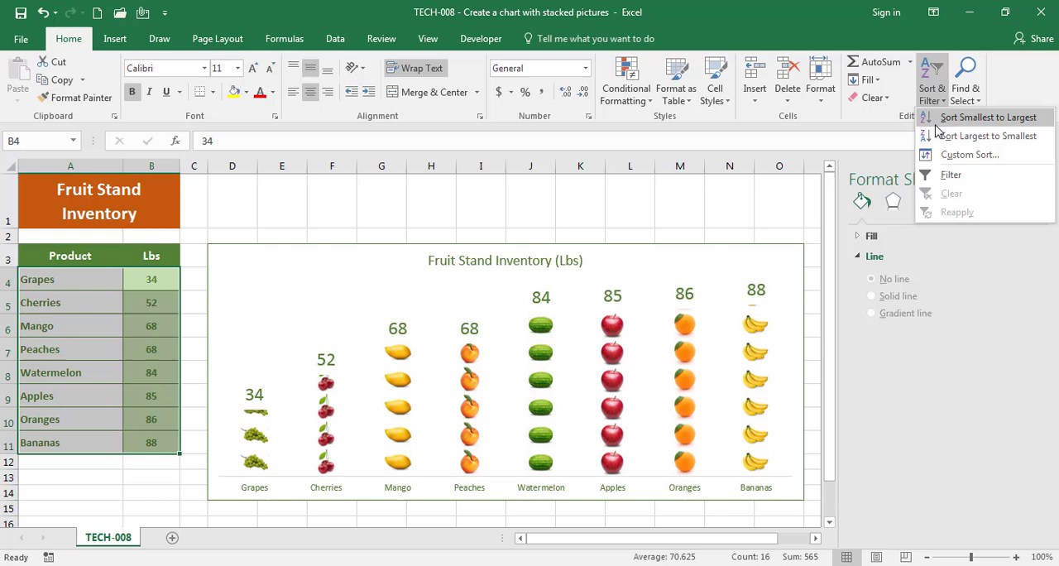
{"action": "left_click", "coordinate": [984, 136]}
{"action": "type", "text": "58"}
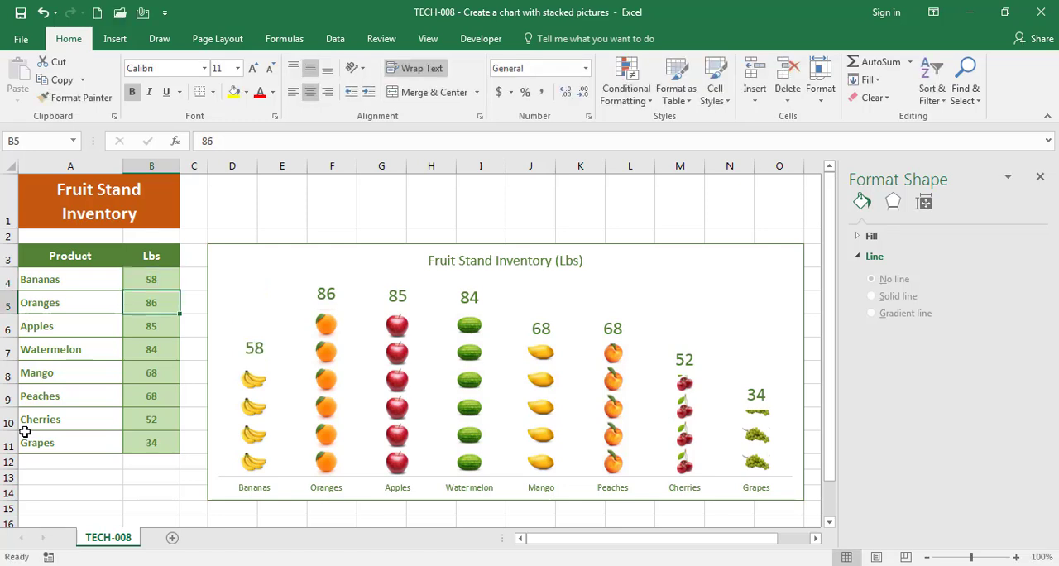
- Change the Oranges amount to 20 so its bar resizes
{"action": "type", "text": "20"}
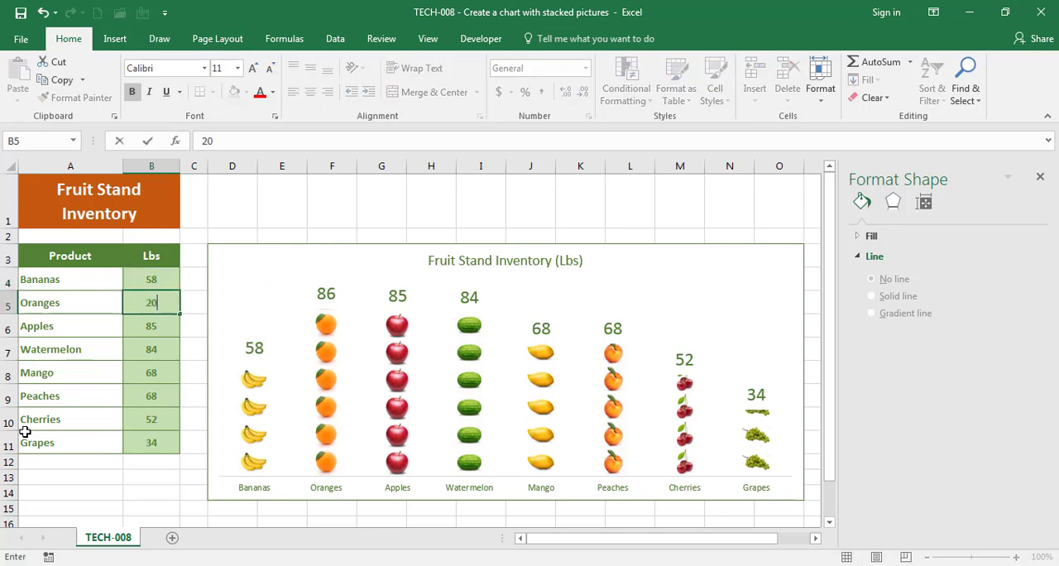
{"action": "key", "text": "Return"}
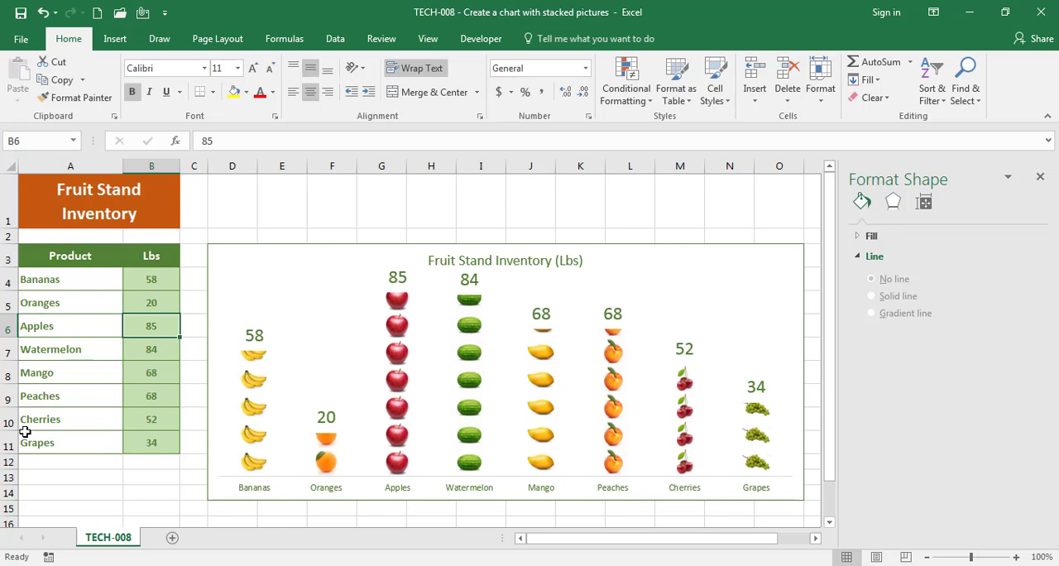